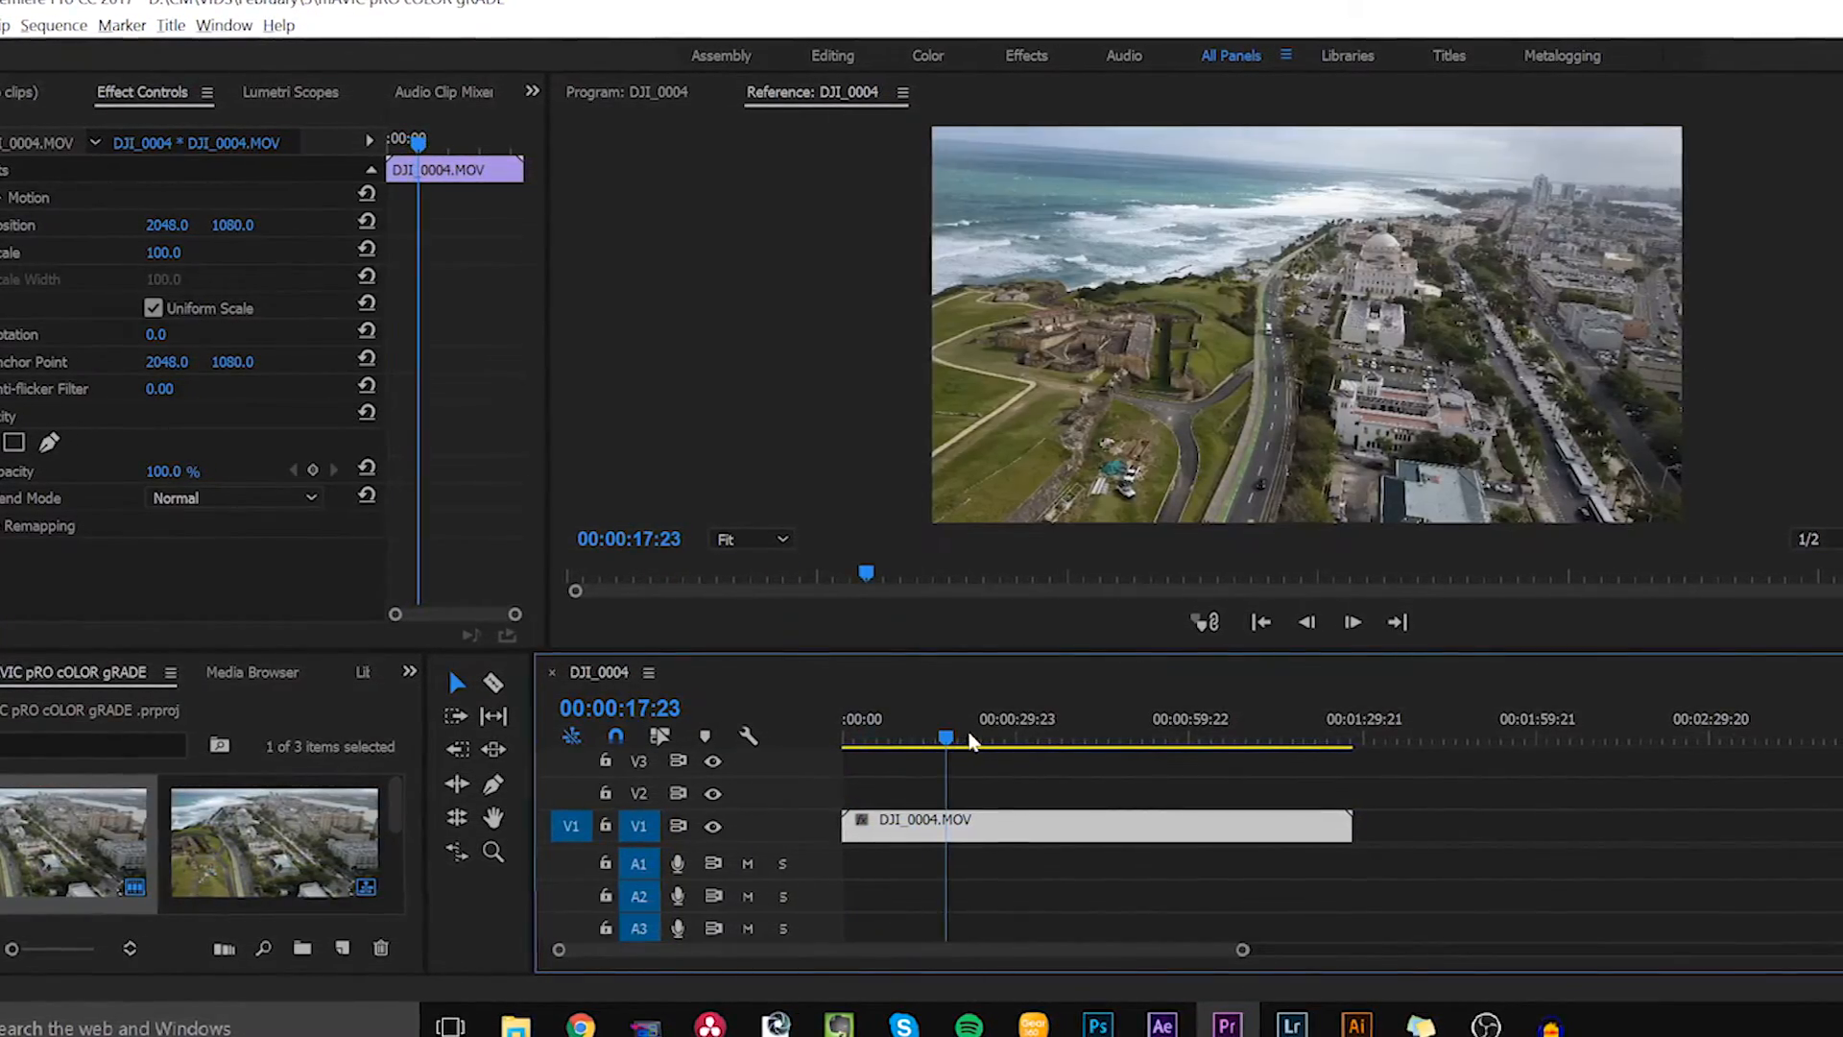
# Step: Show the Lumetri Color basic correction controls for the DJI_0004 clip
pyautogui.click(950, 737)
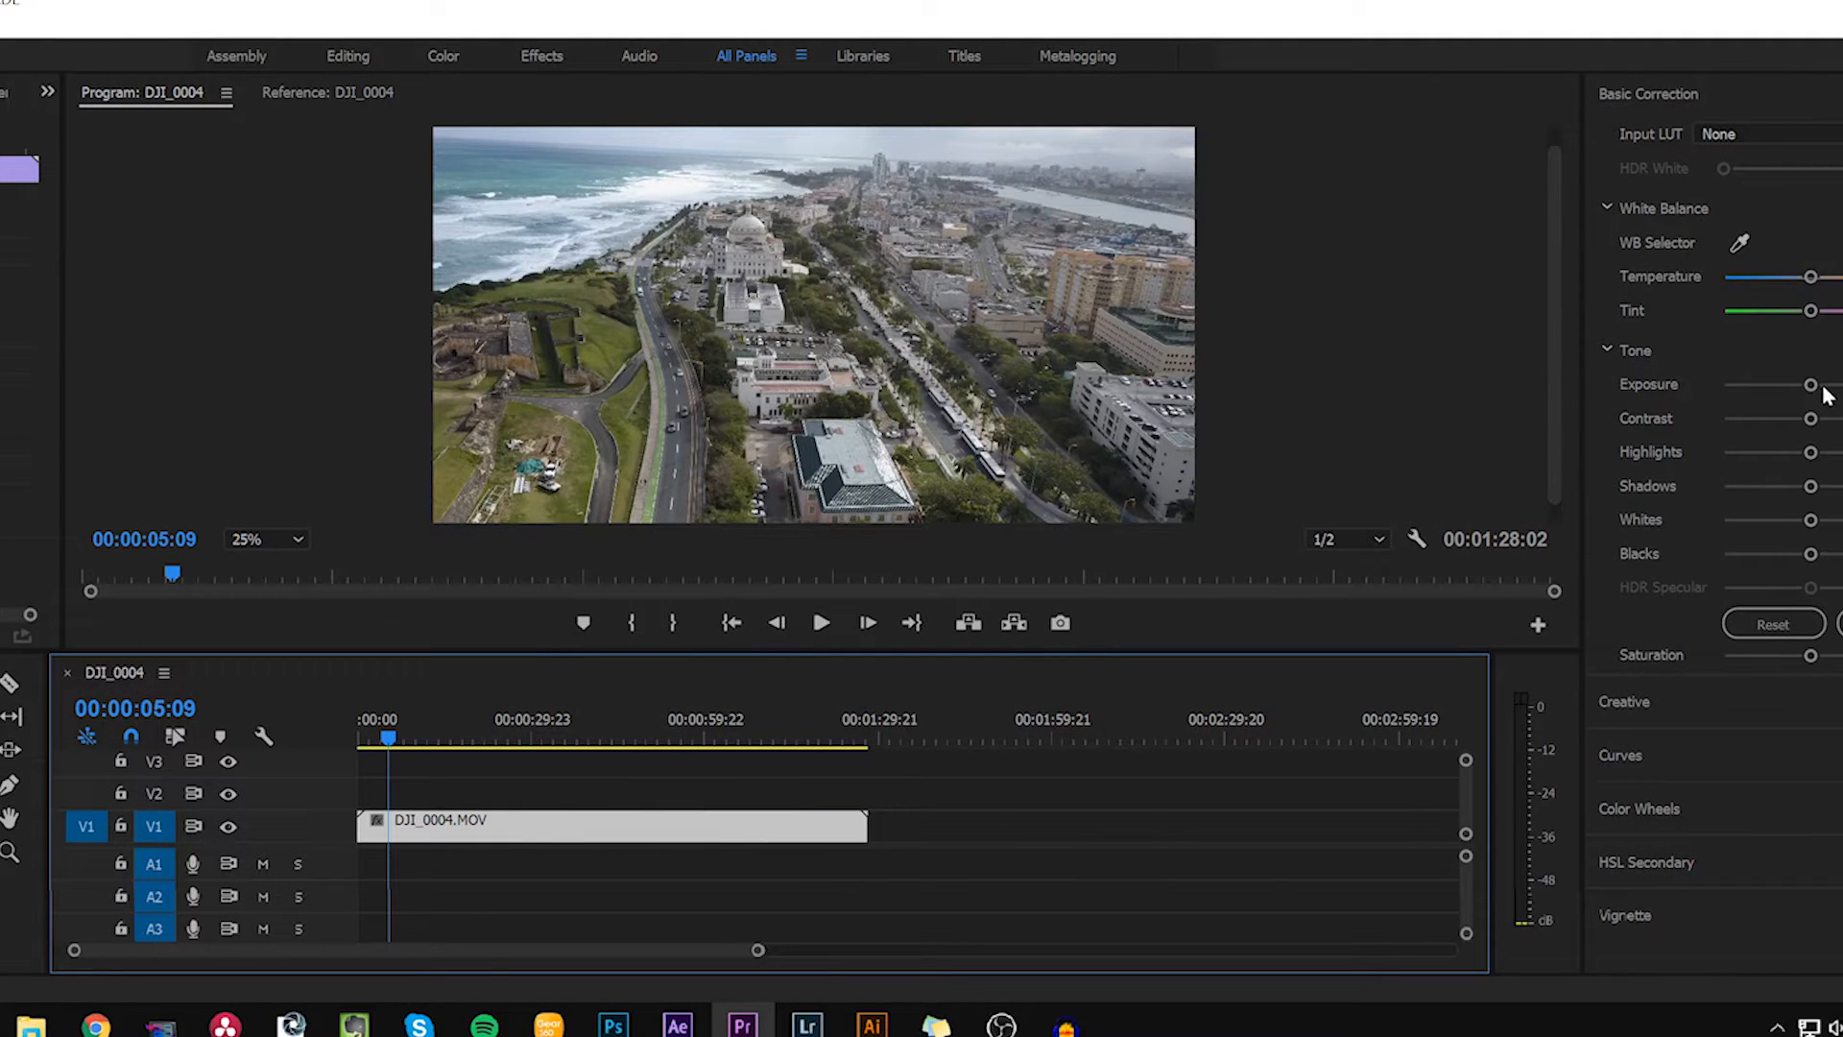
pyautogui.moveTo(1817, 551)
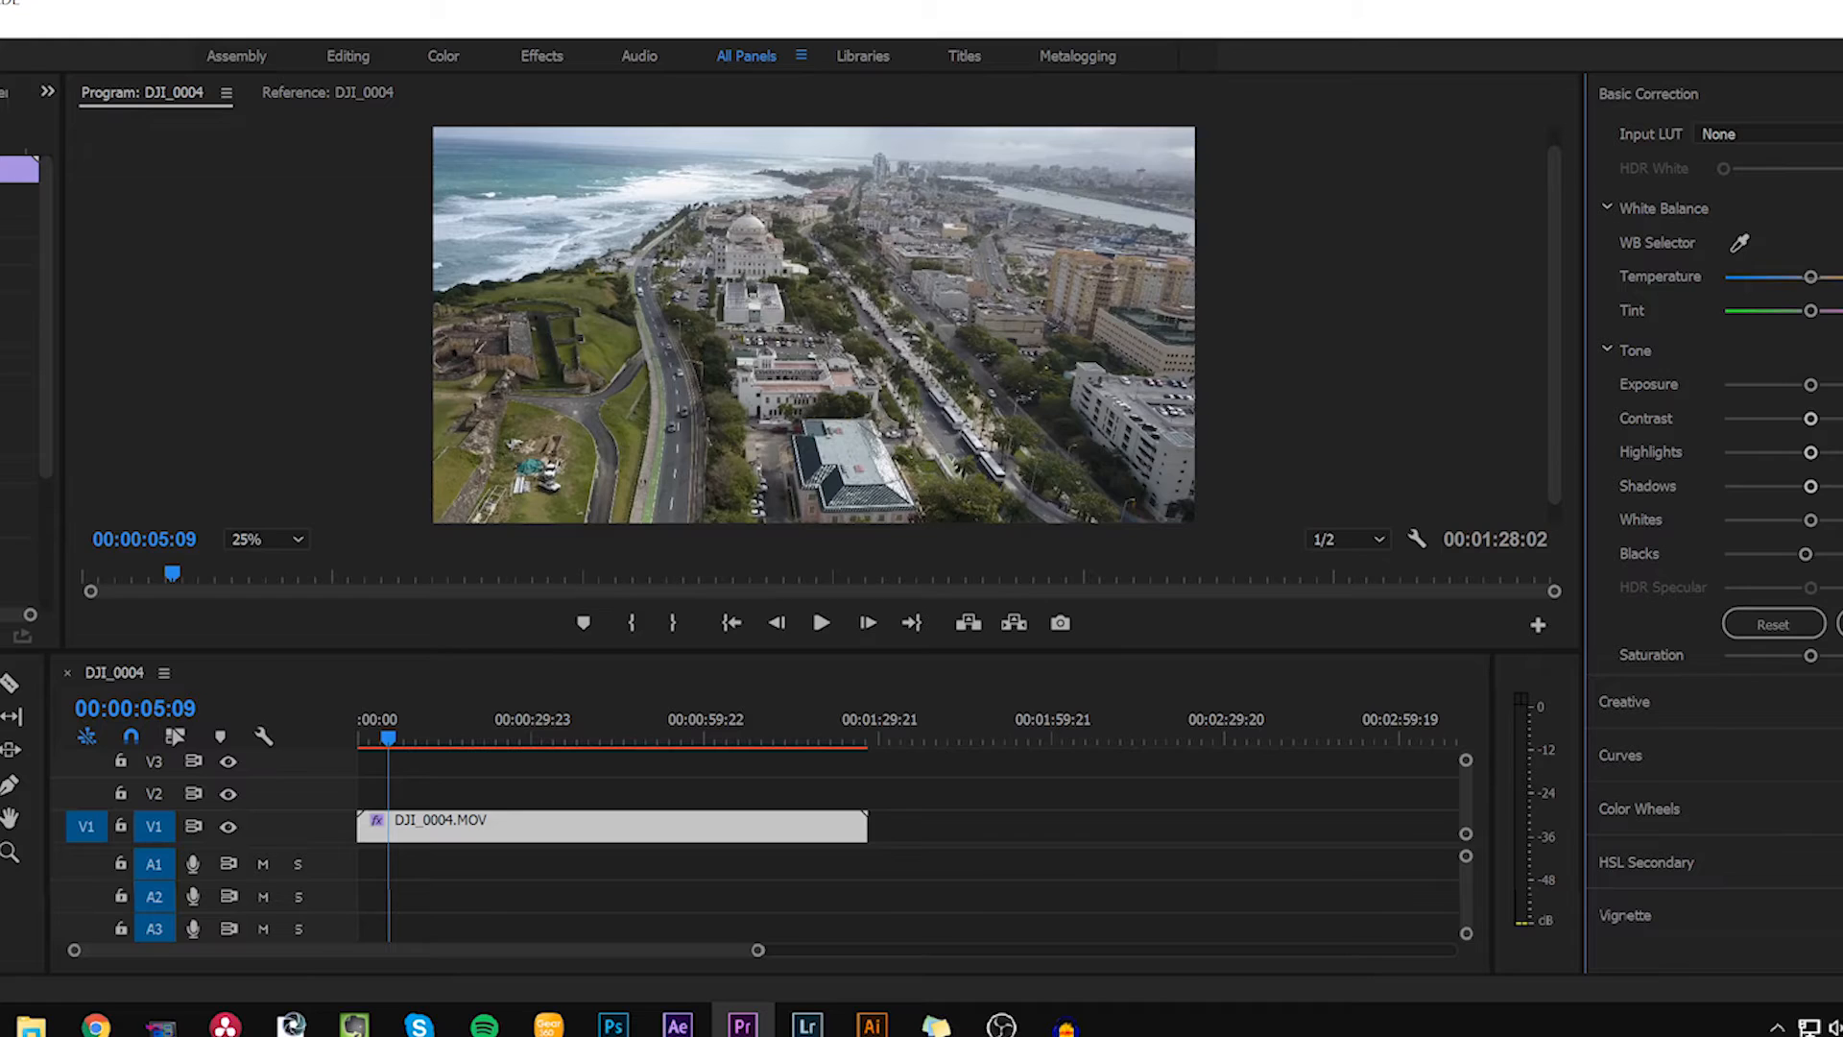
pyautogui.moveTo(1828, 390)
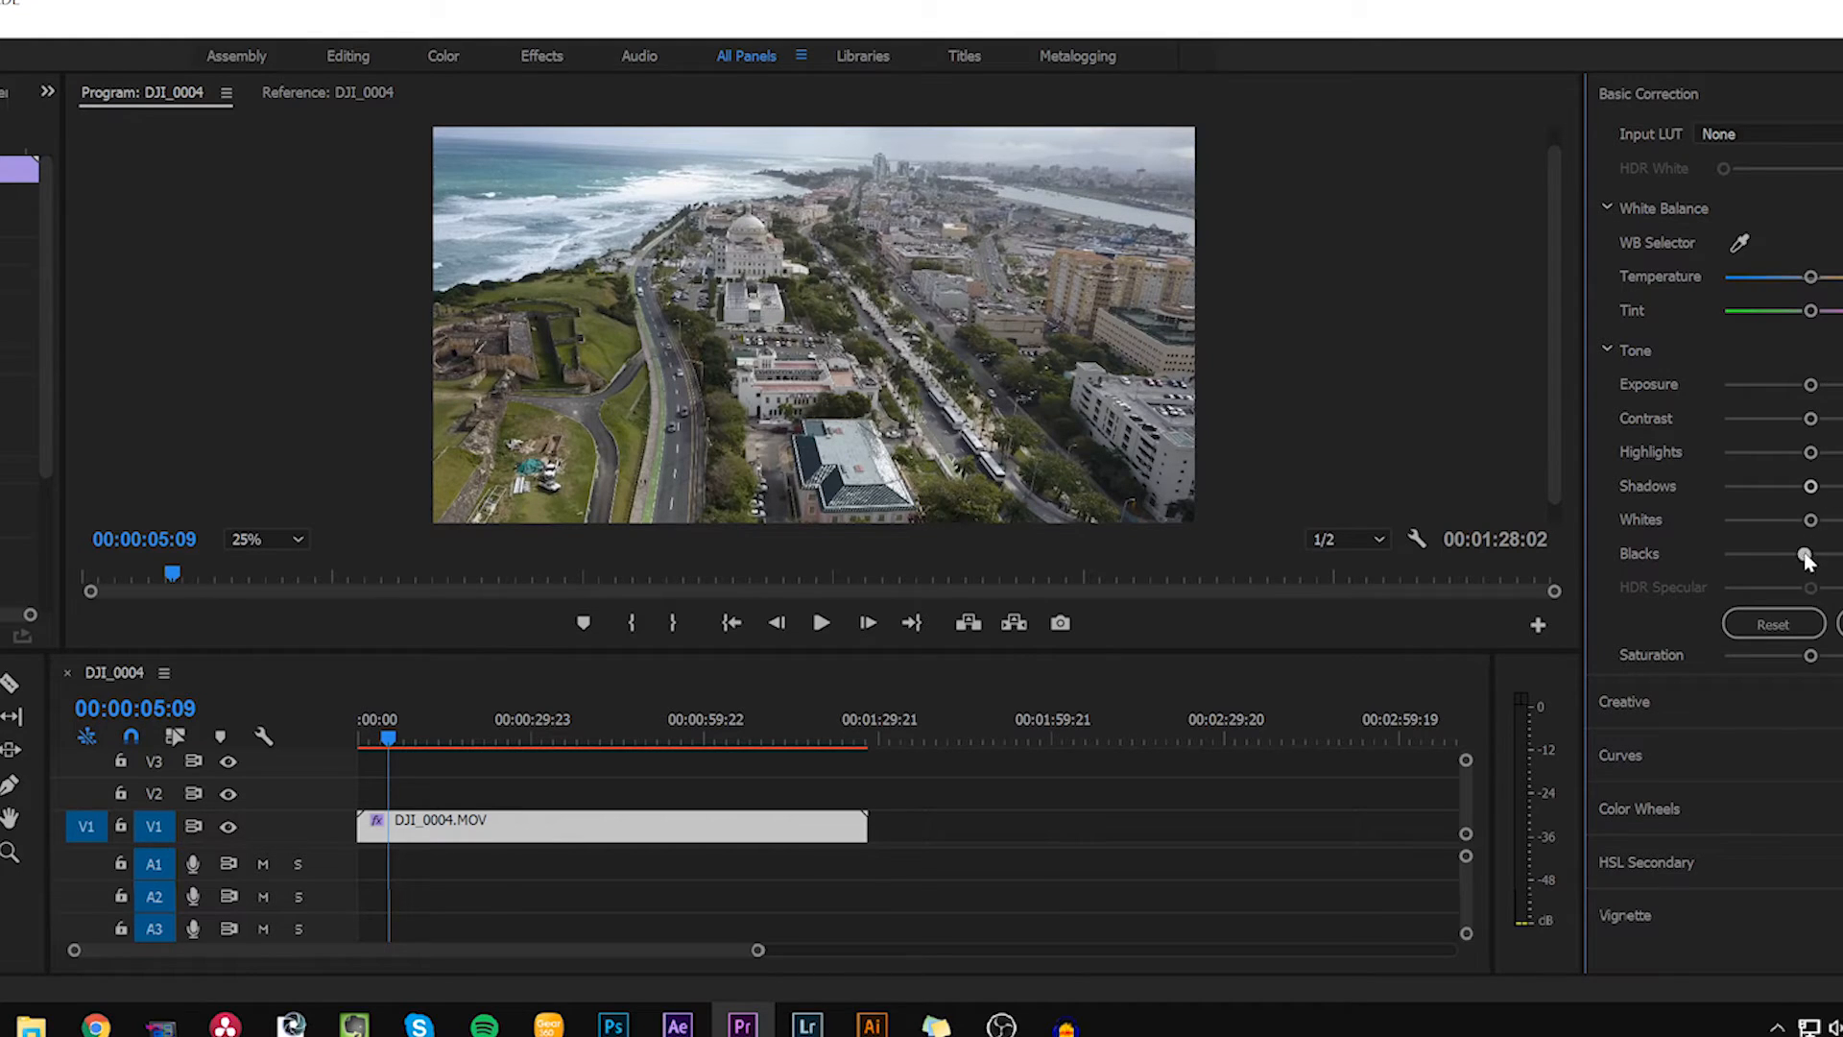
pyautogui.moveTo(1830, 559)
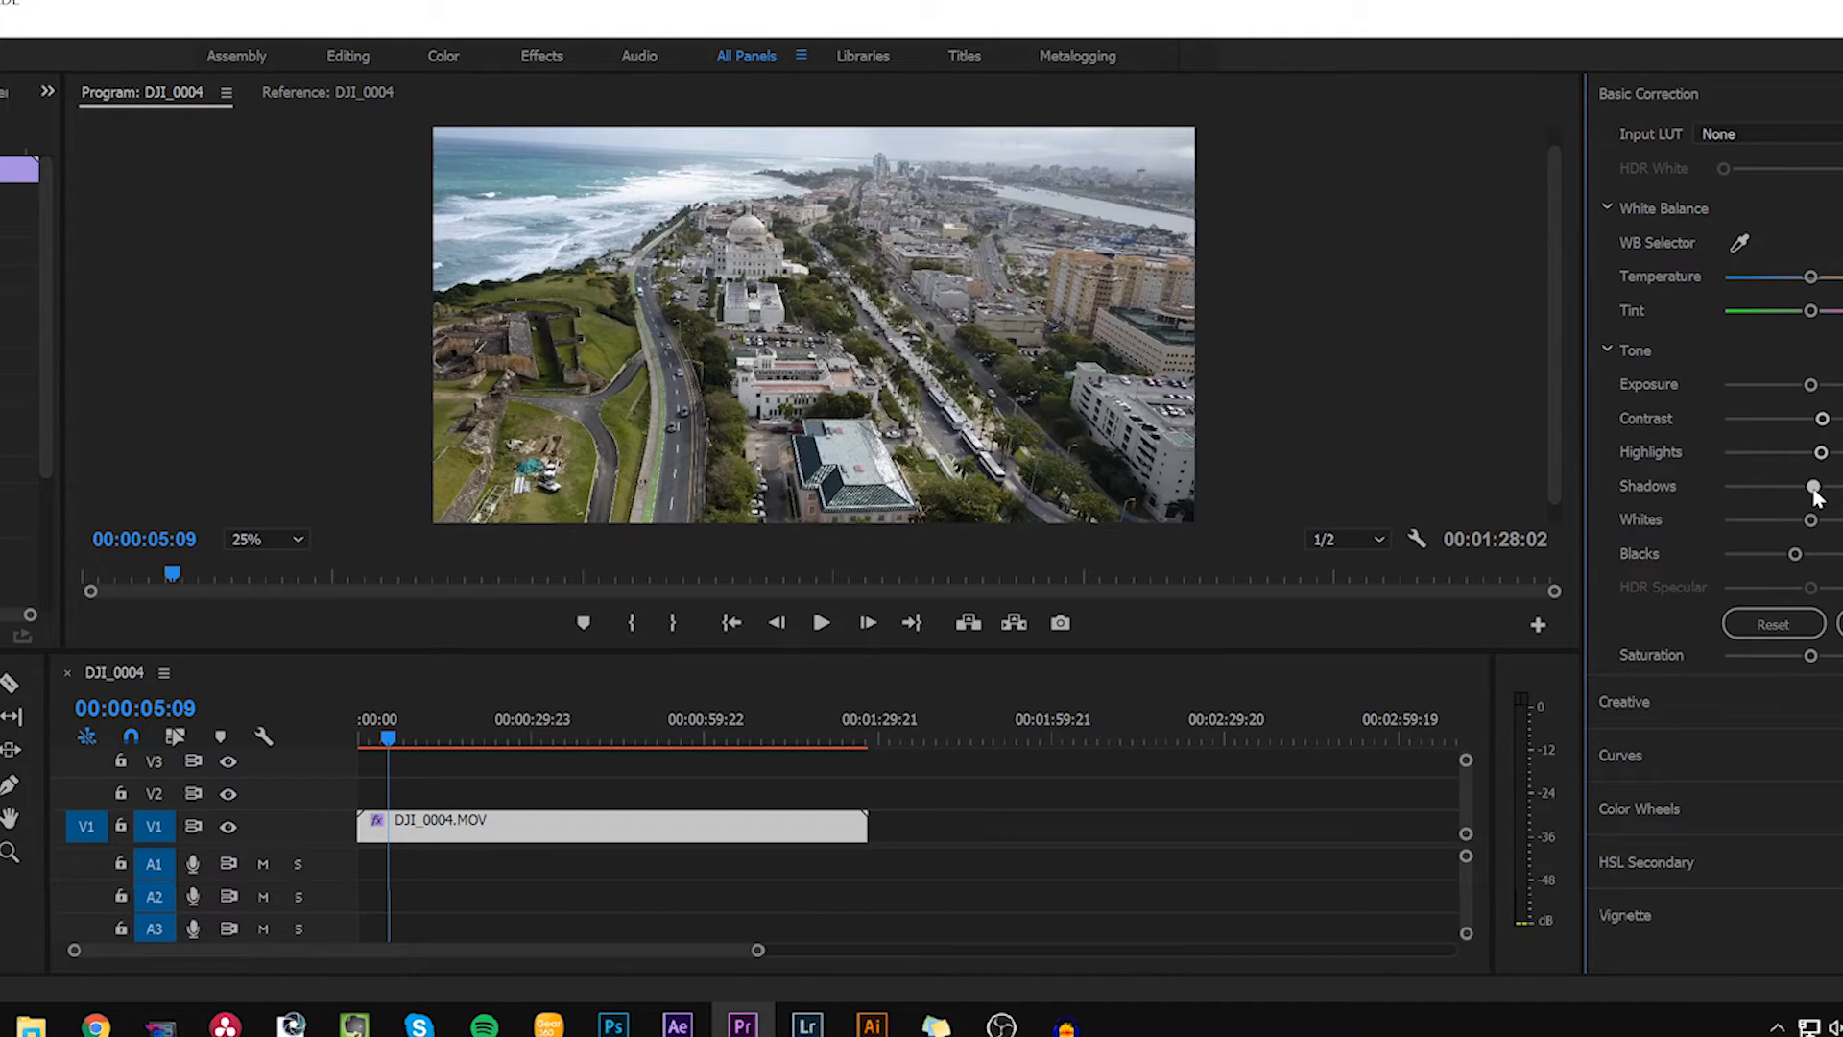
pyautogui.moveTo(1820, 526)
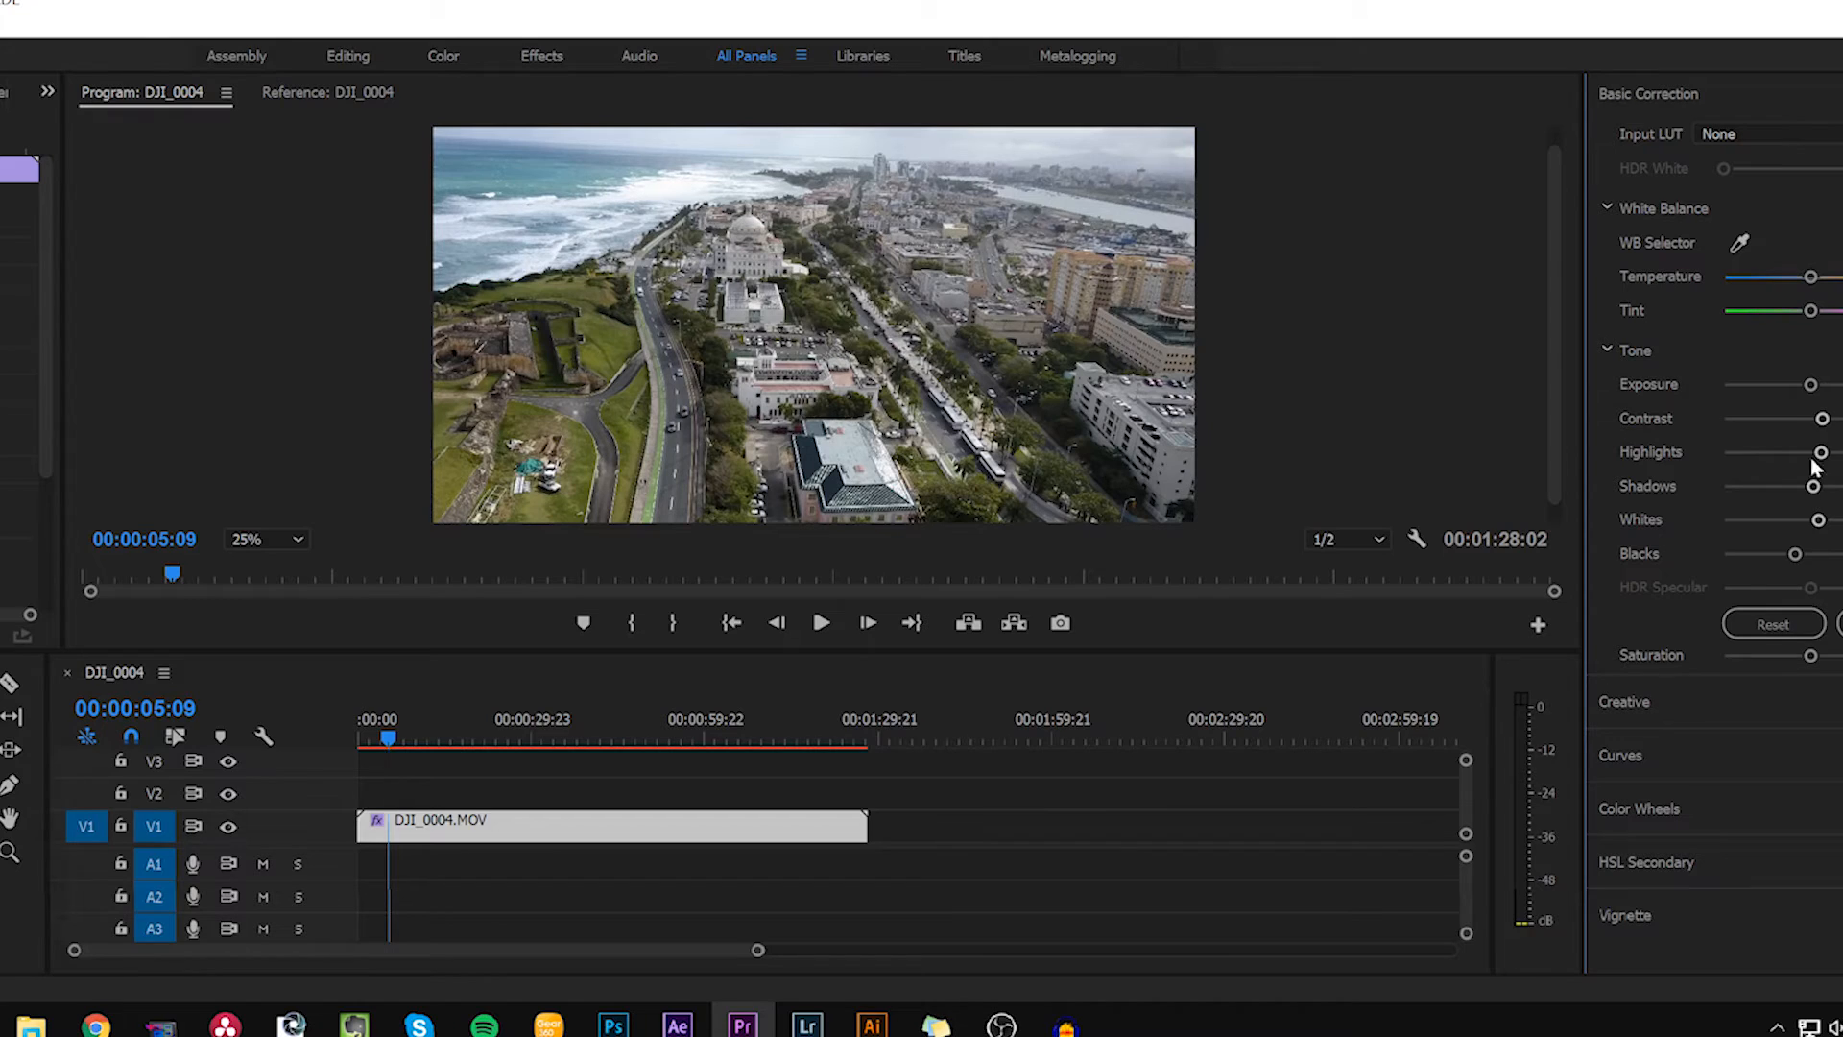
pyautogui.moveTo(1805, 176)
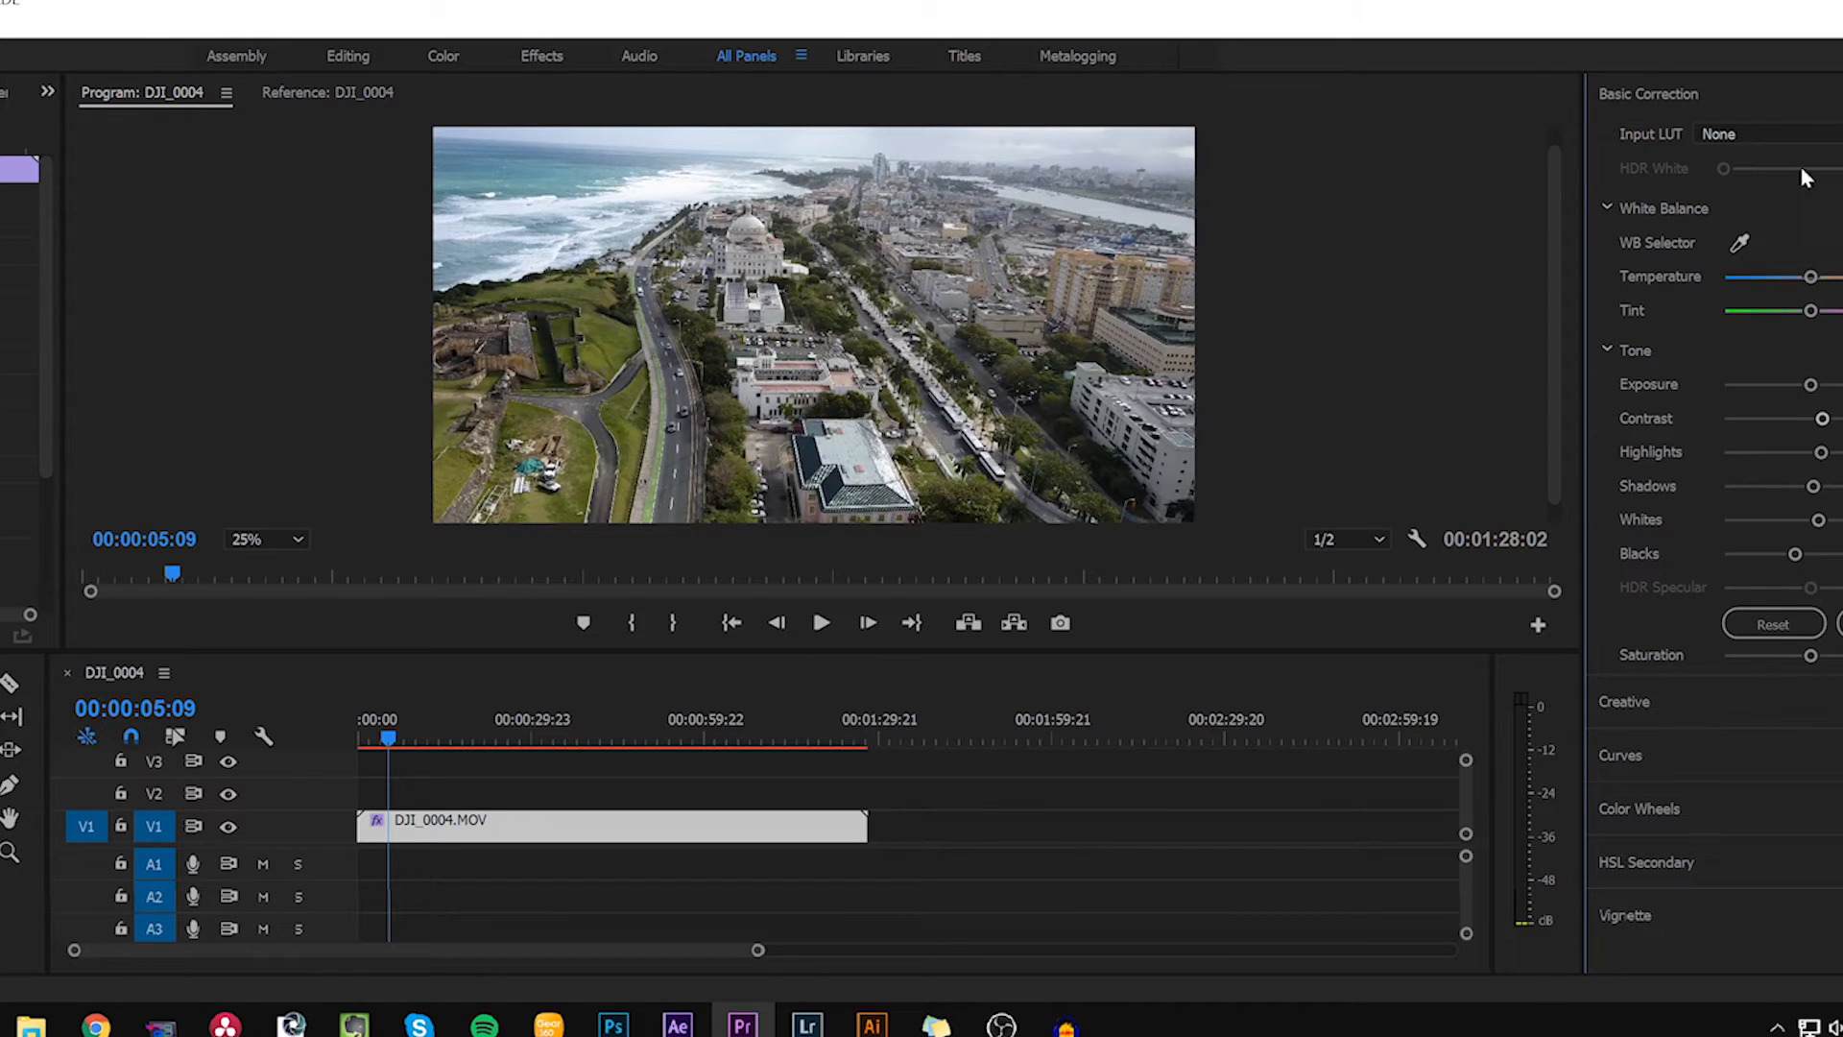
pyautogui.moveTo(1703, 117)
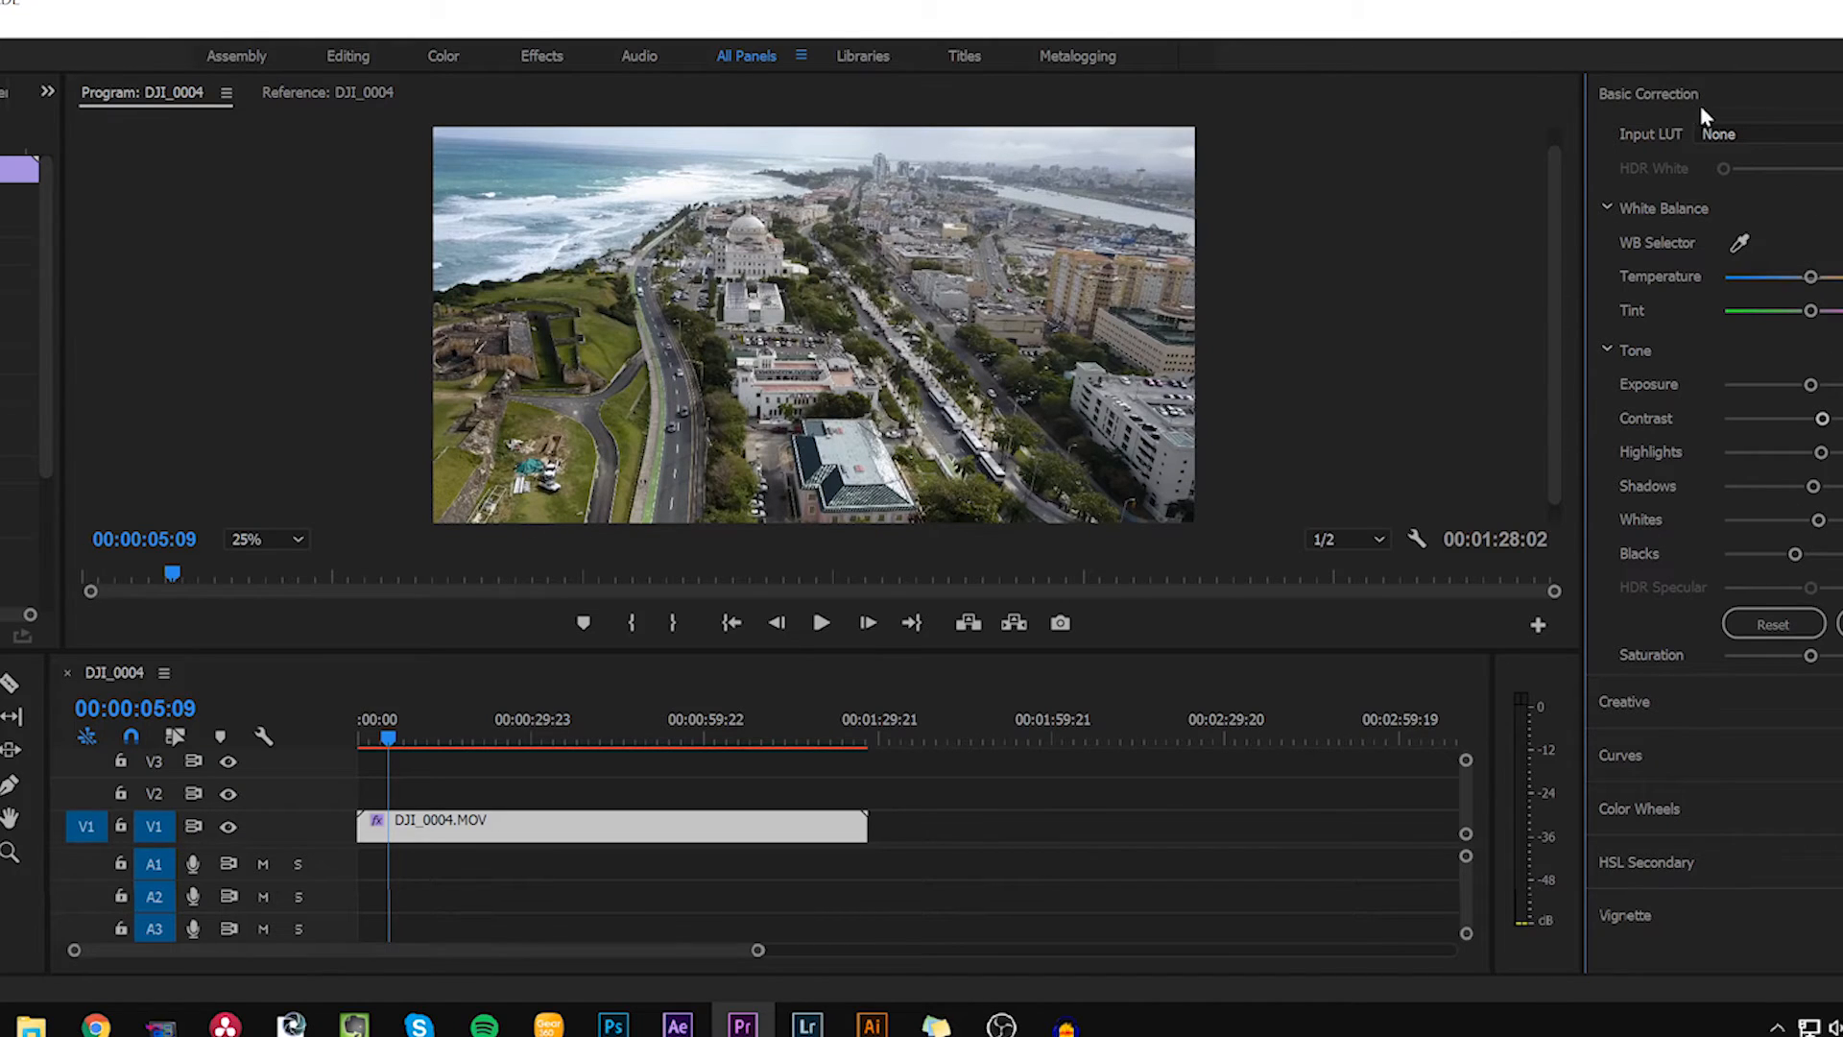
pyautogui.moveTo(1674, 444)
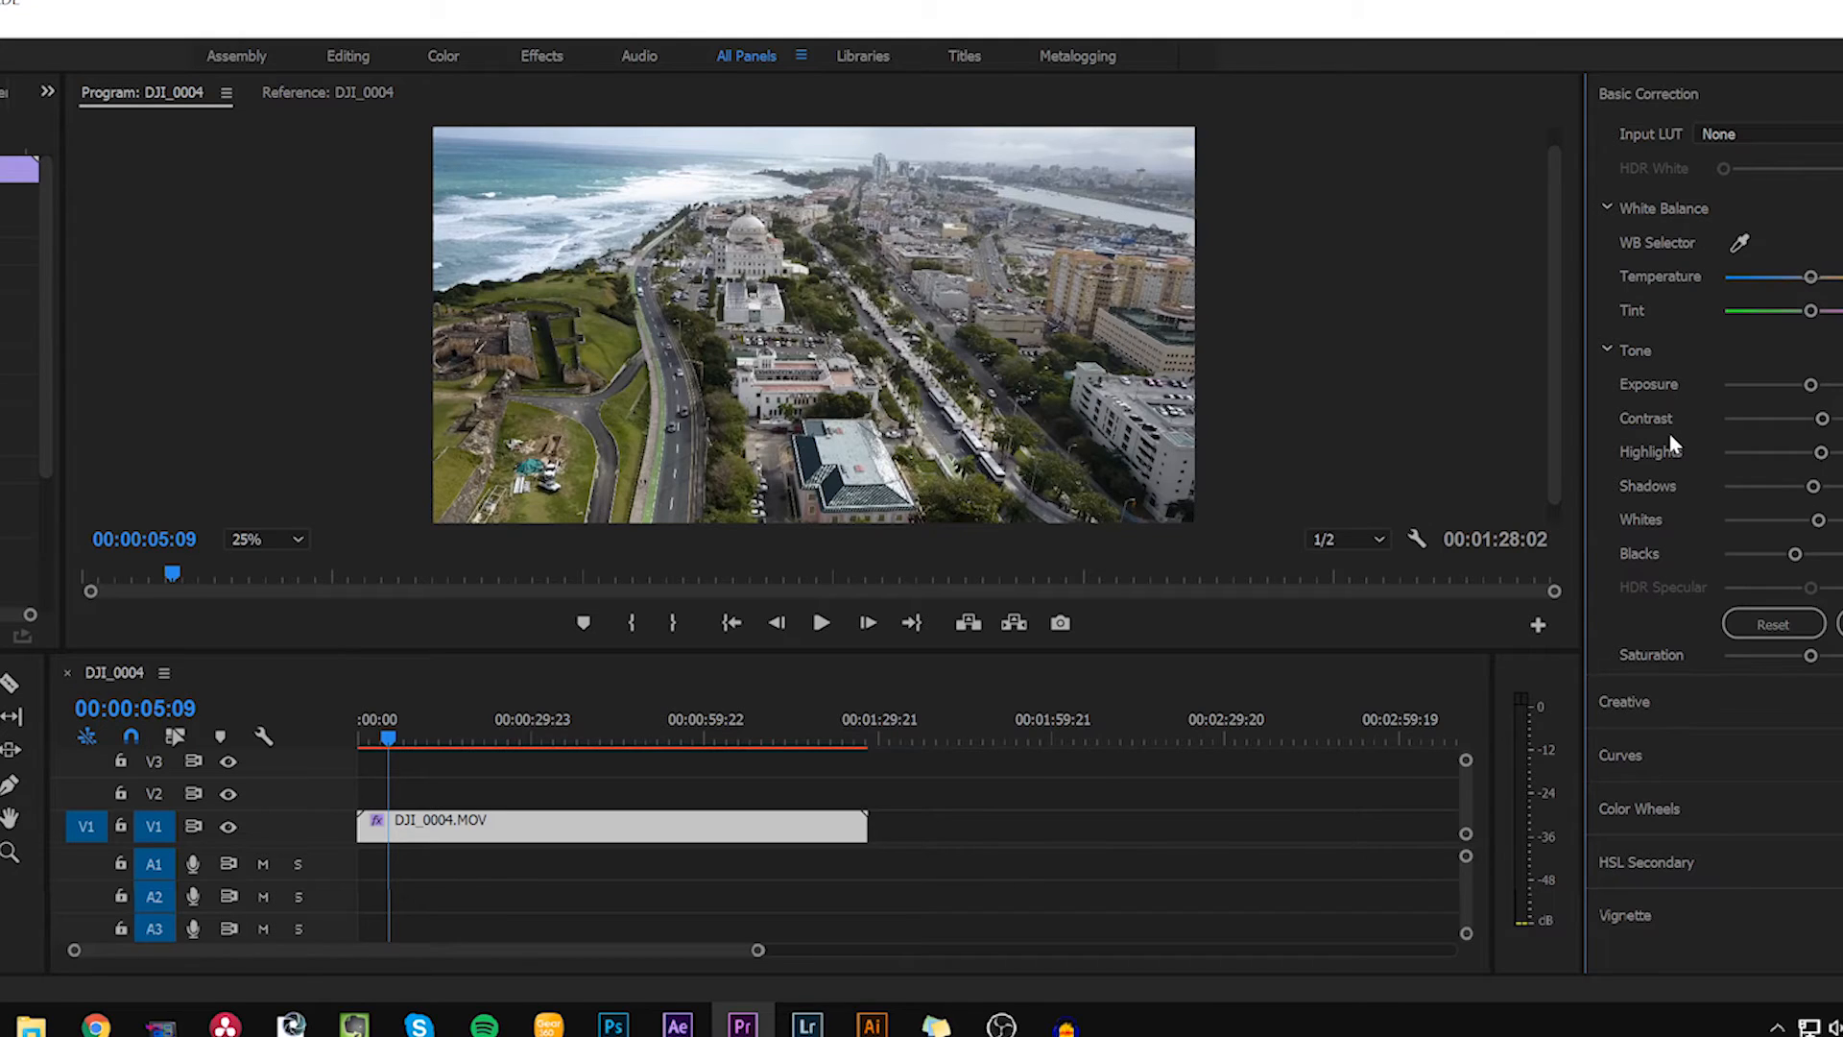
pyautogui.moveTo(1760, 703)
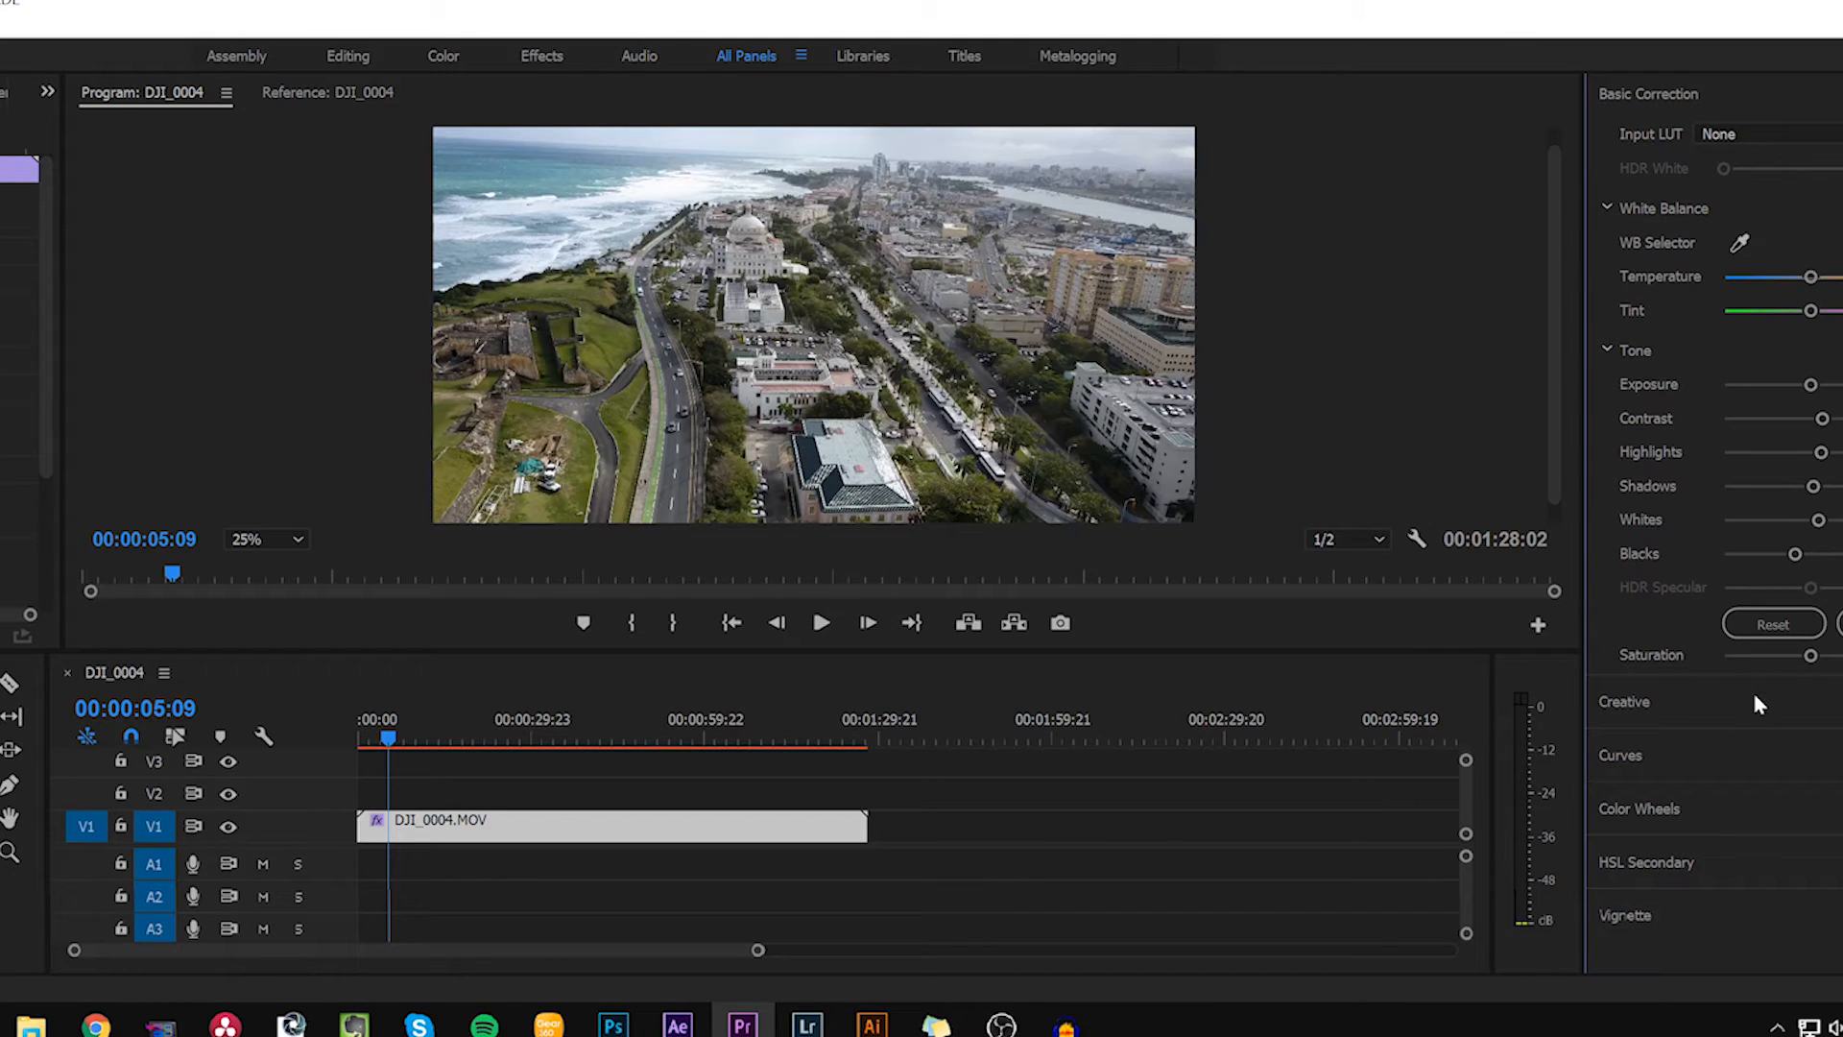
# Step: Expand the Creative section after the tone adjustments
pyautogui.click(1625, 703)
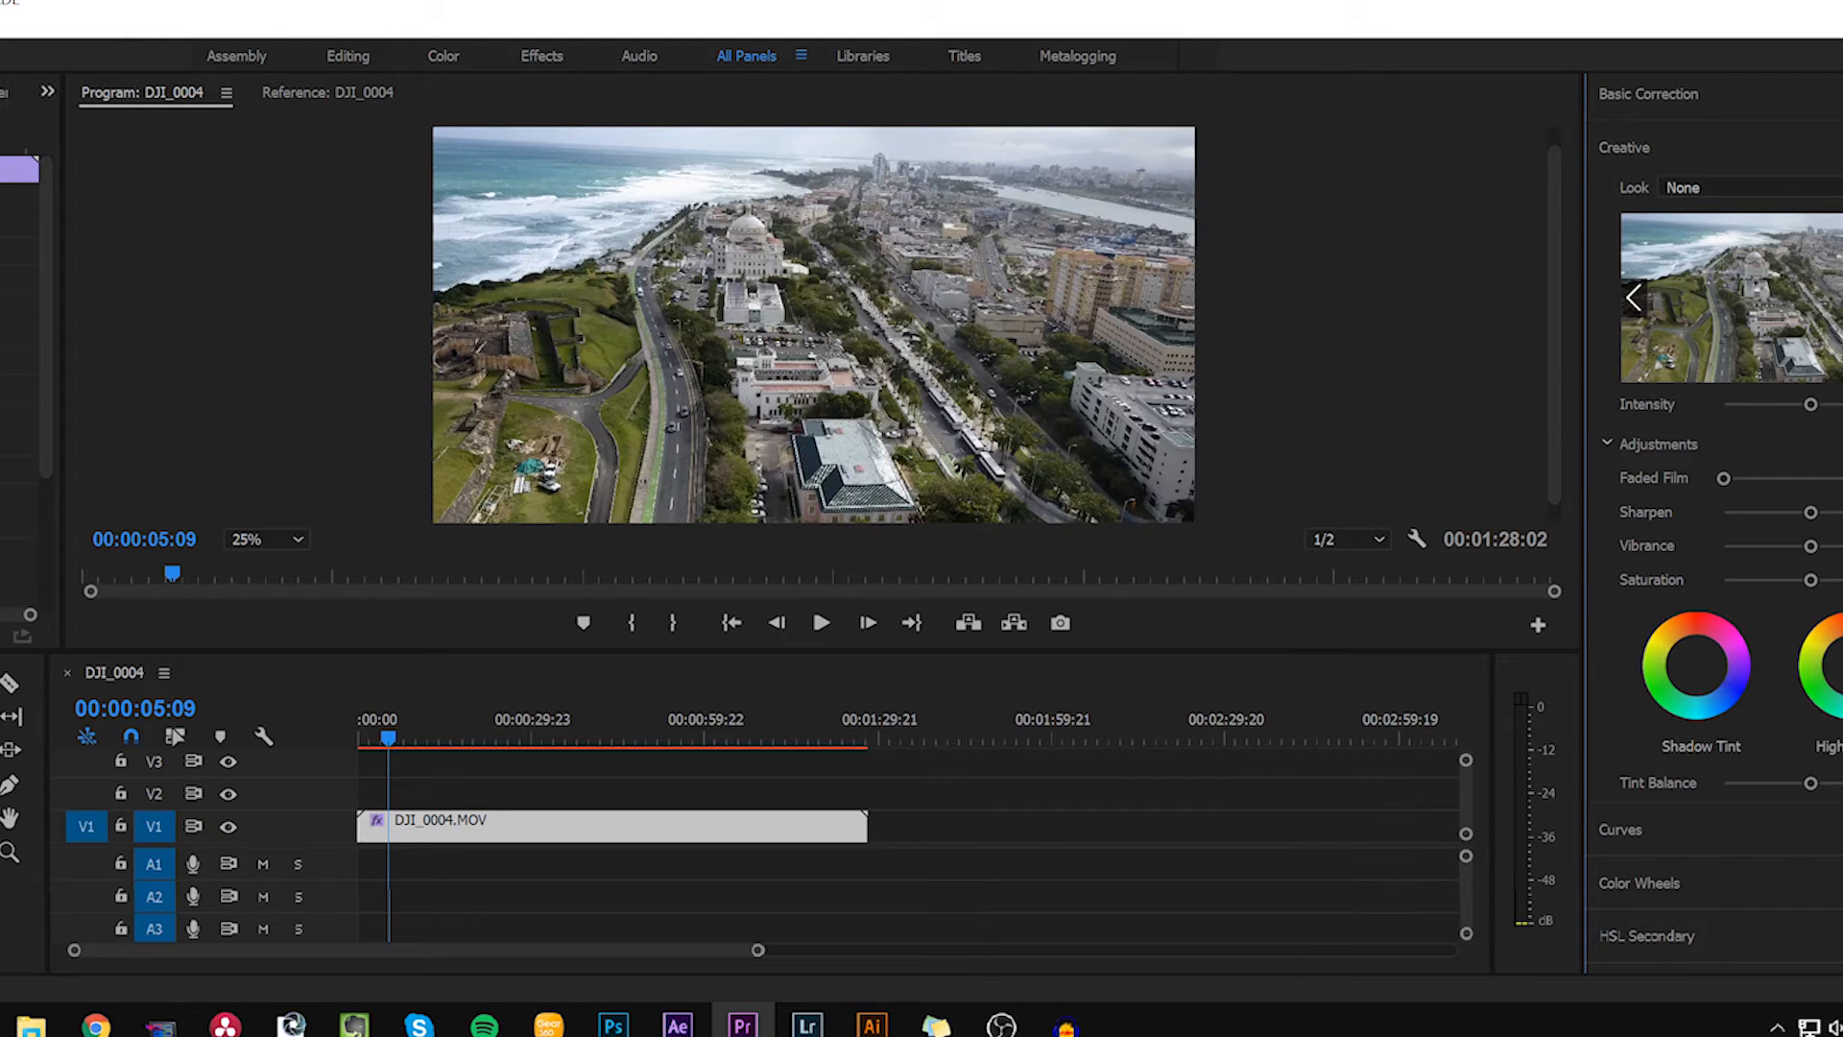
# Step: Load the CUBE LUT file from the COLOR GRADING folder as the Creative look
pyautogui.click(1720, 186)
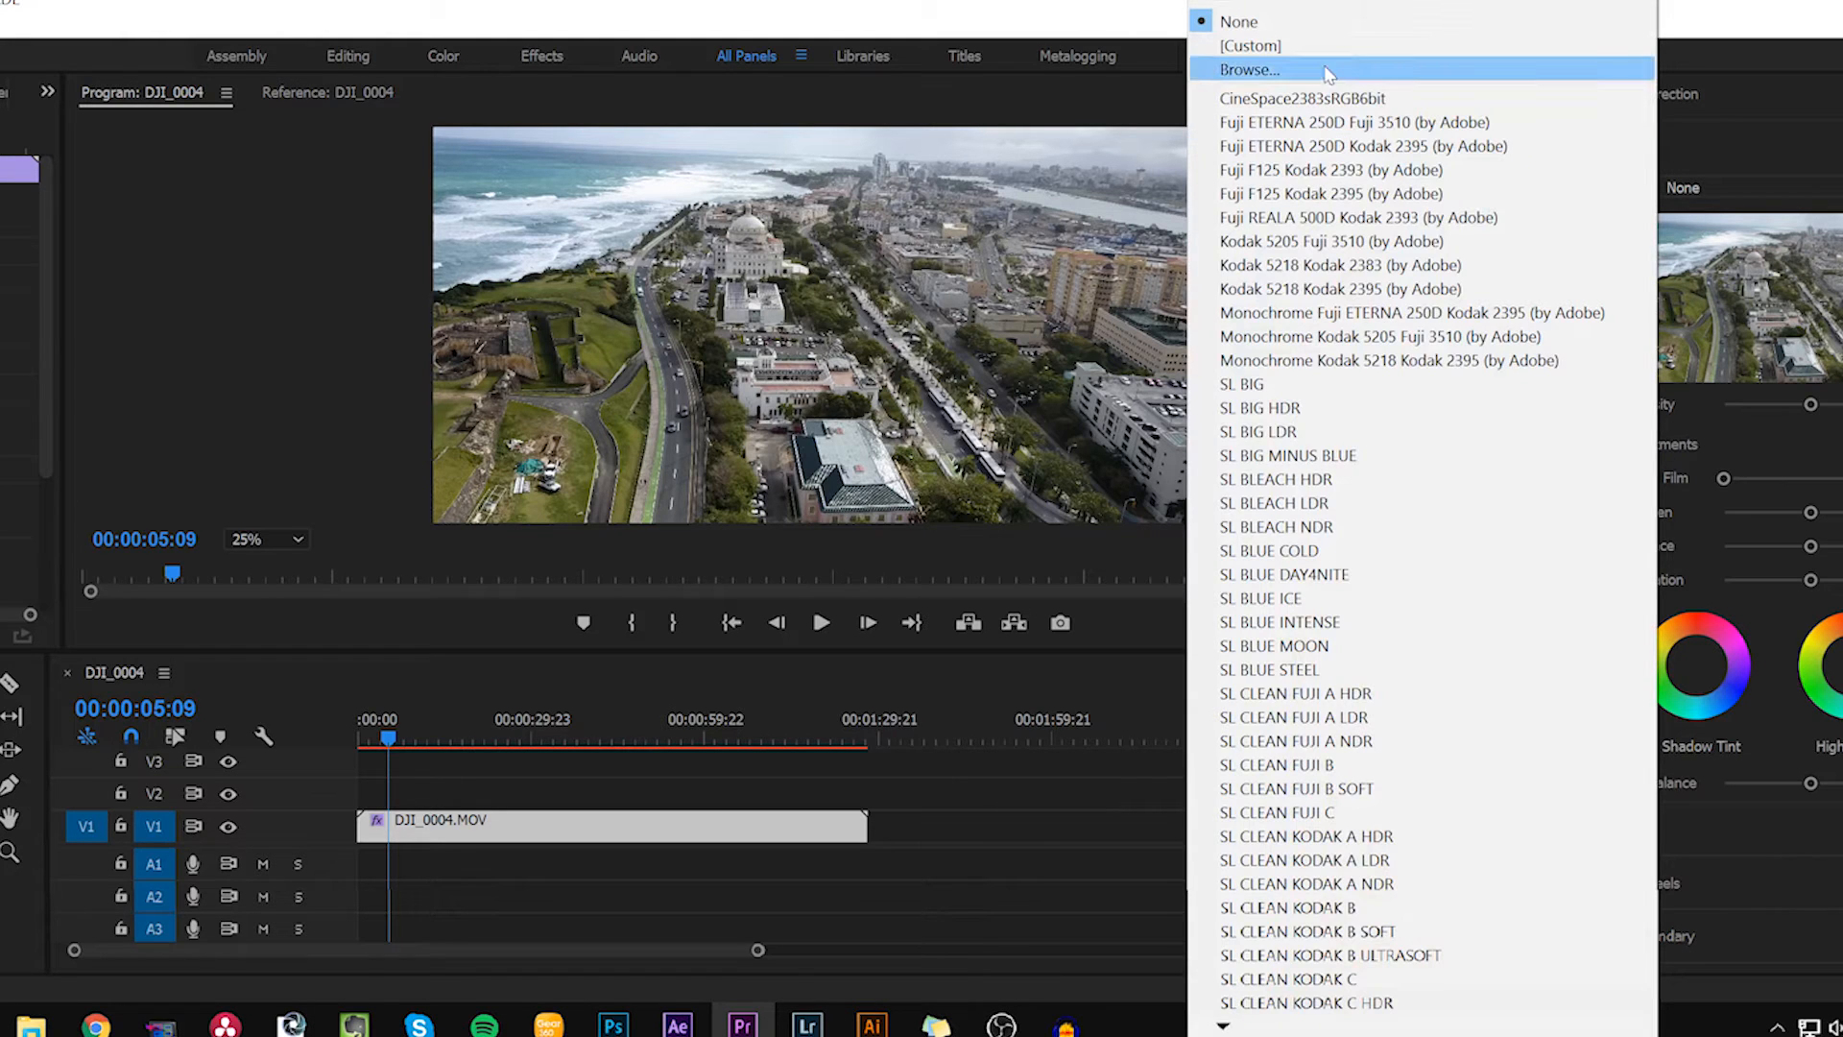
pyautogui.click(1250, 69)
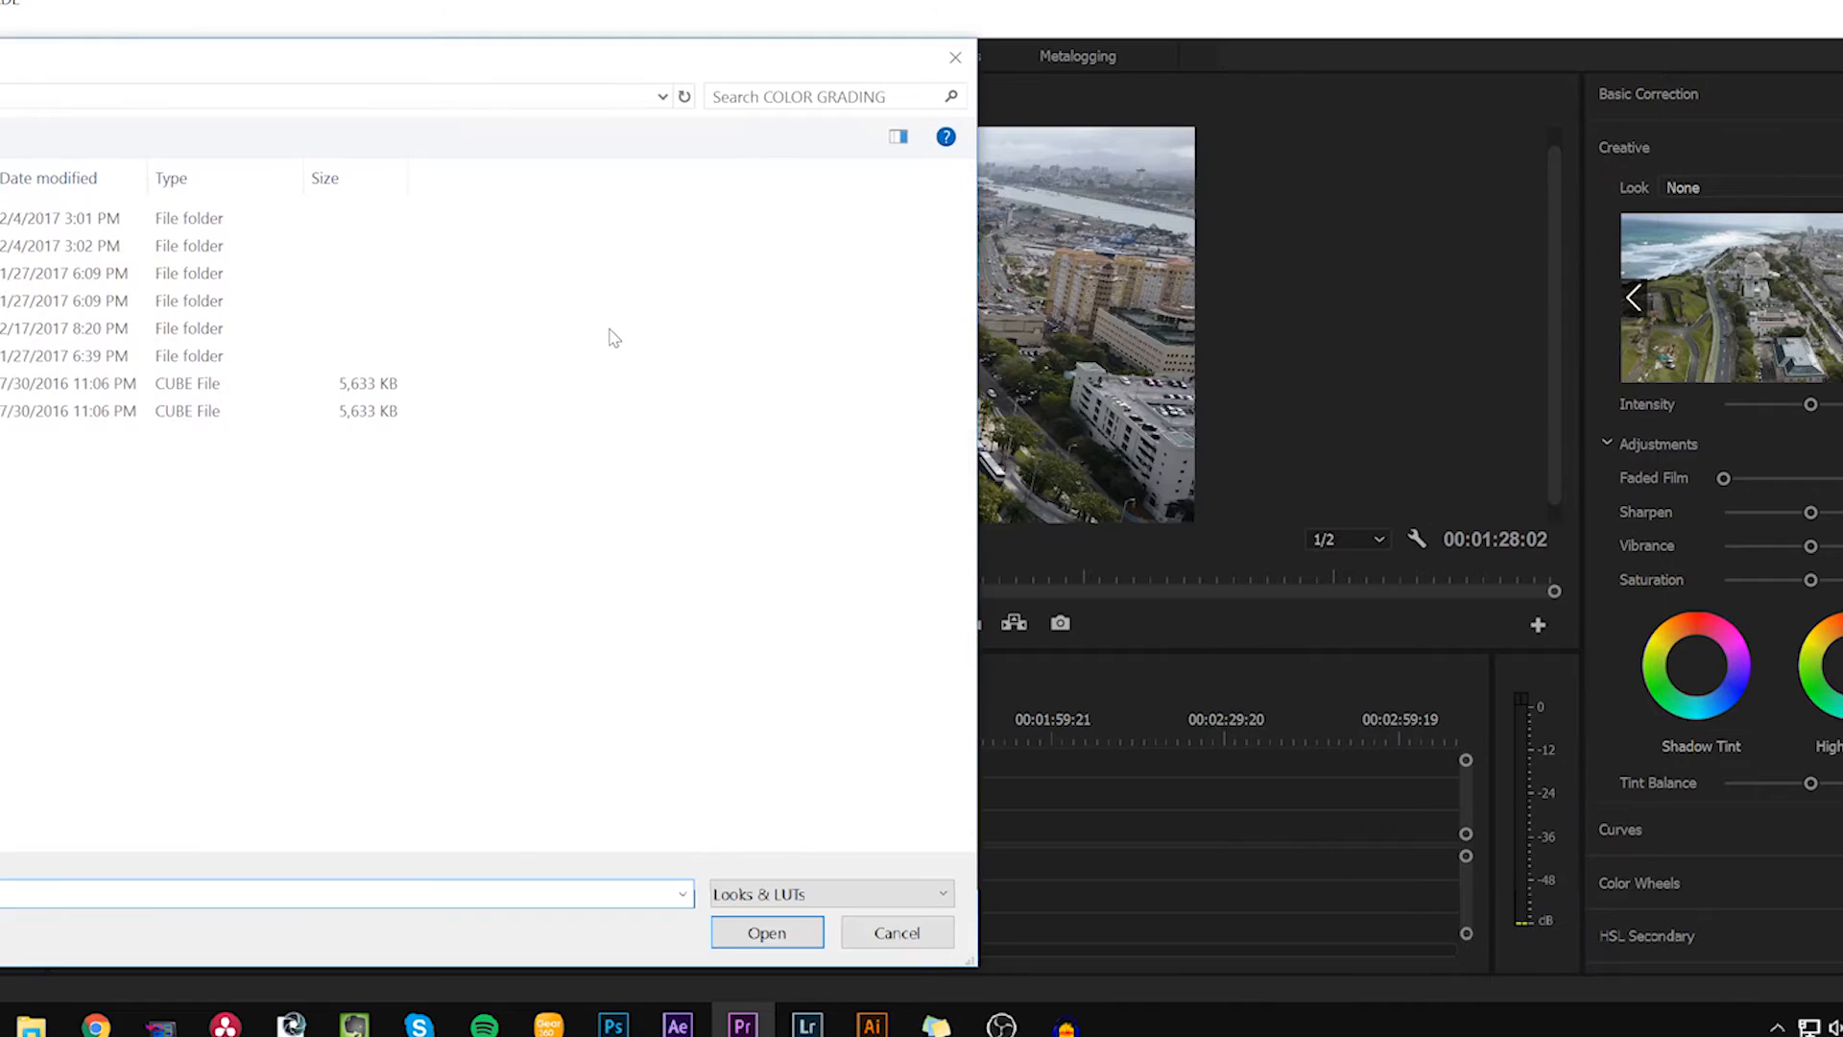
pyautogui.click(177, 411)
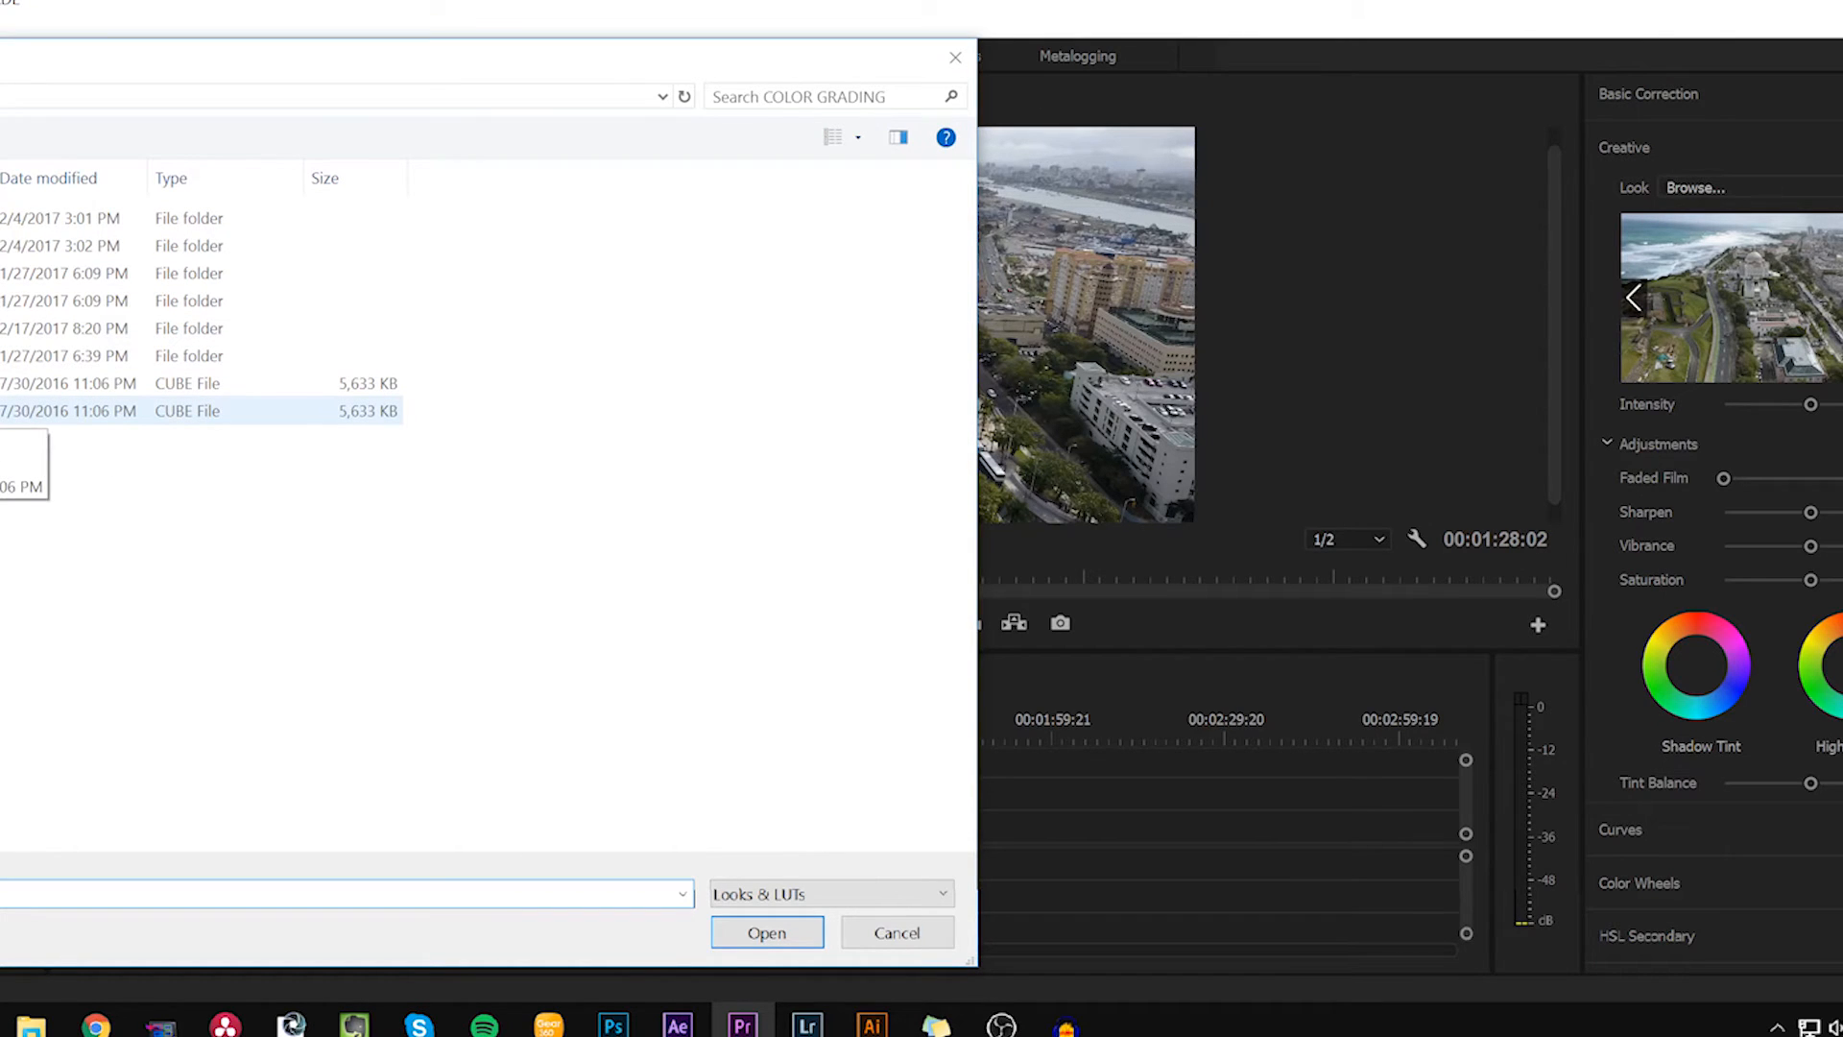
pyautogui.click(766, 934)
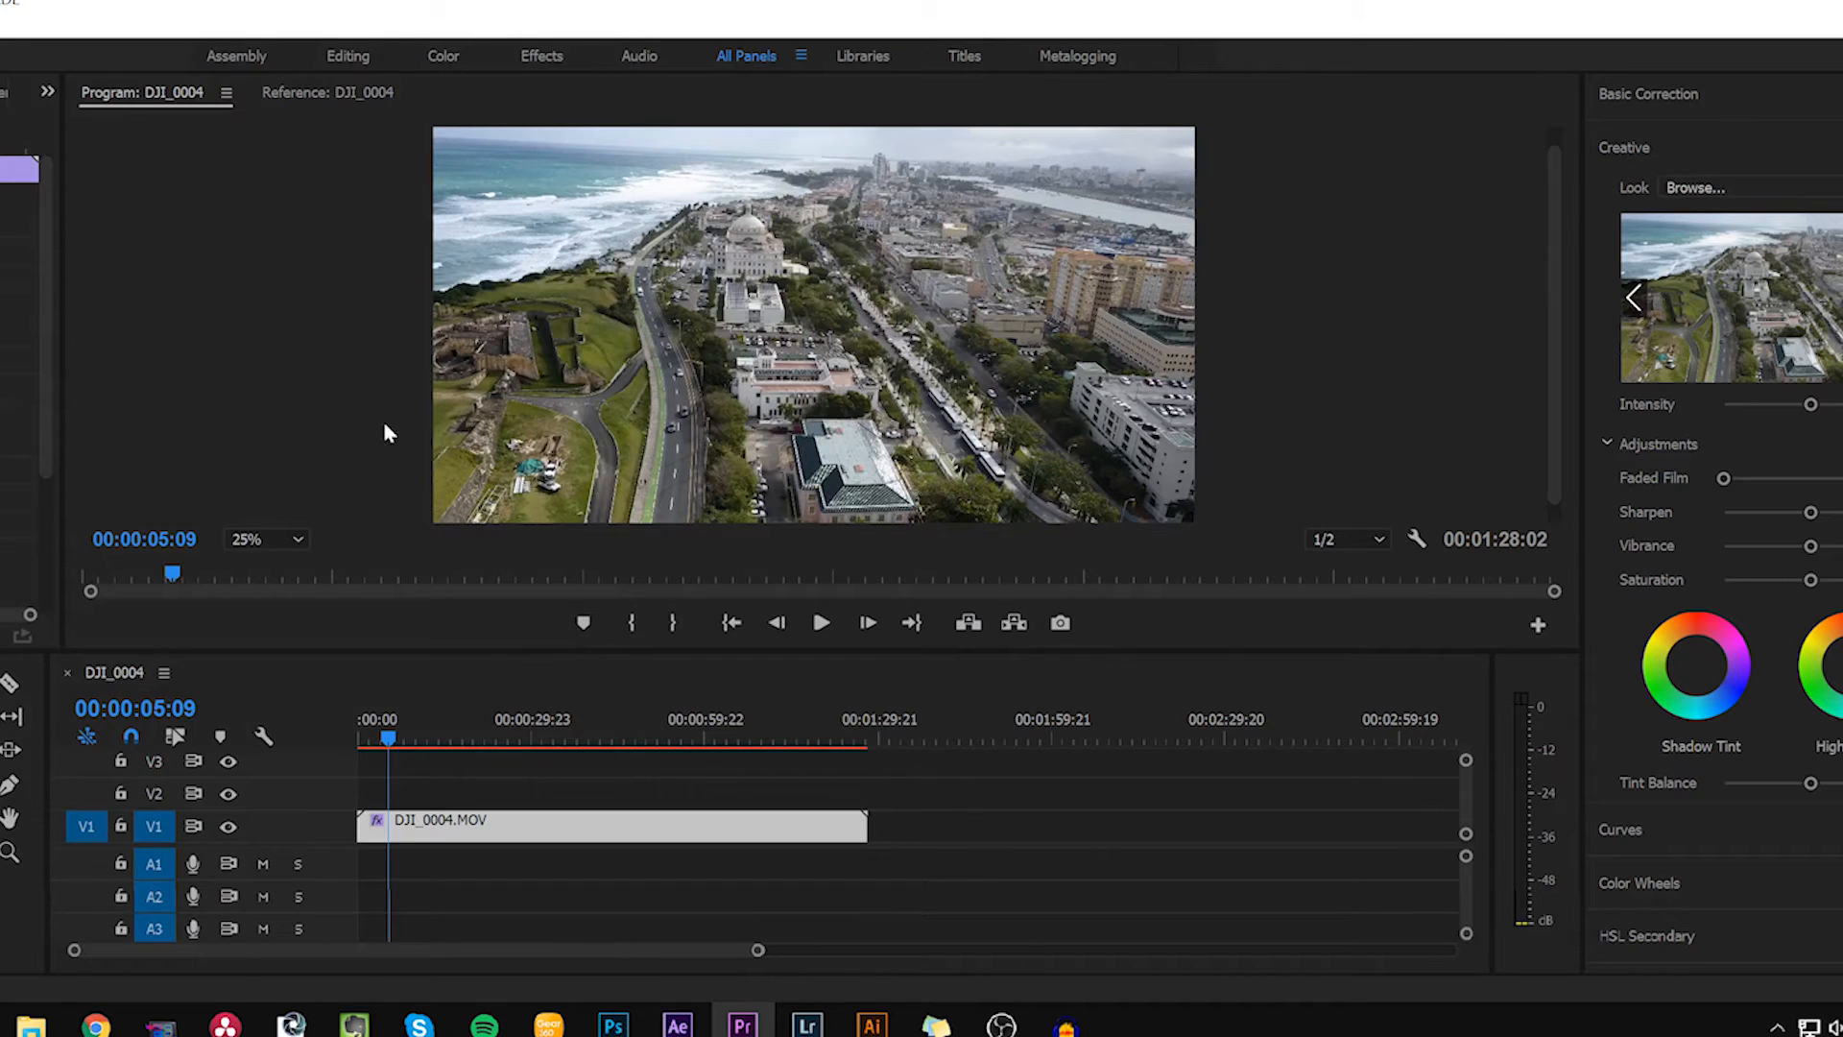
# Step: Reduce the intensity of the OSIRIS_M31 - Rec.709 look
pyautogui.click(1632, 295)
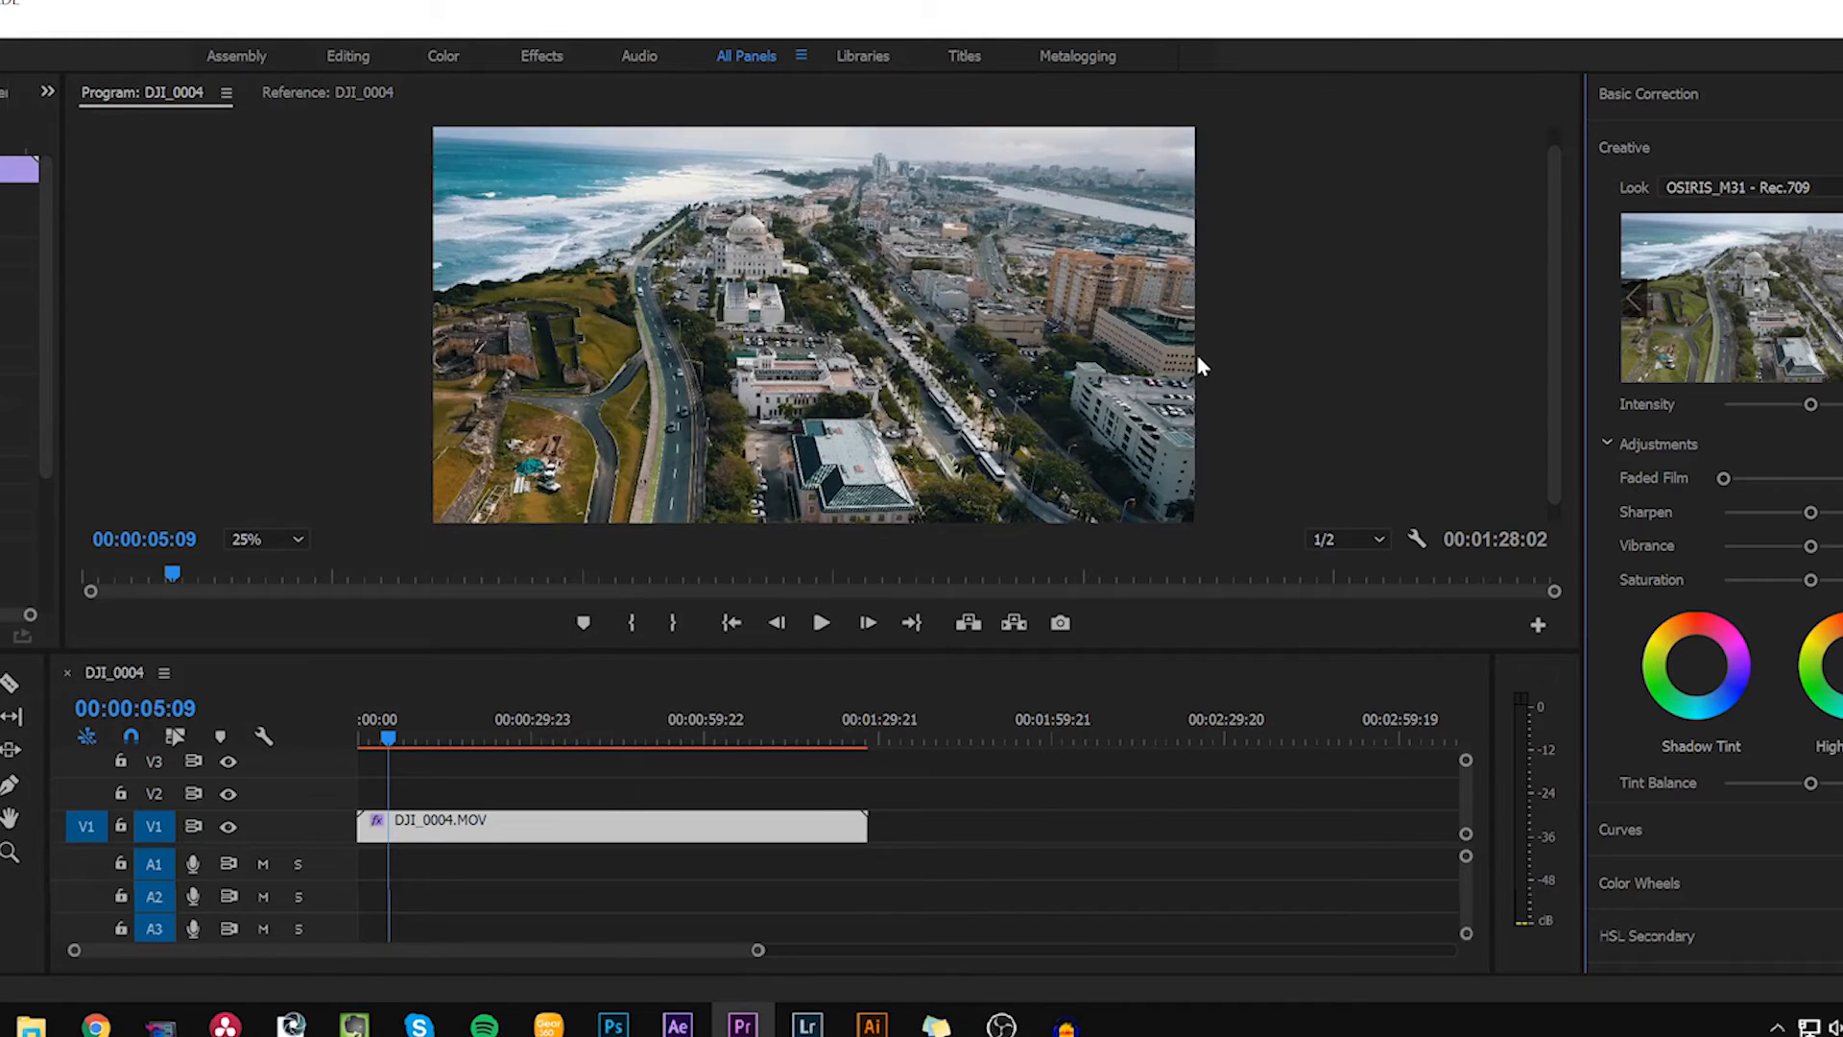
pyautogui.moveTo(745, 369)
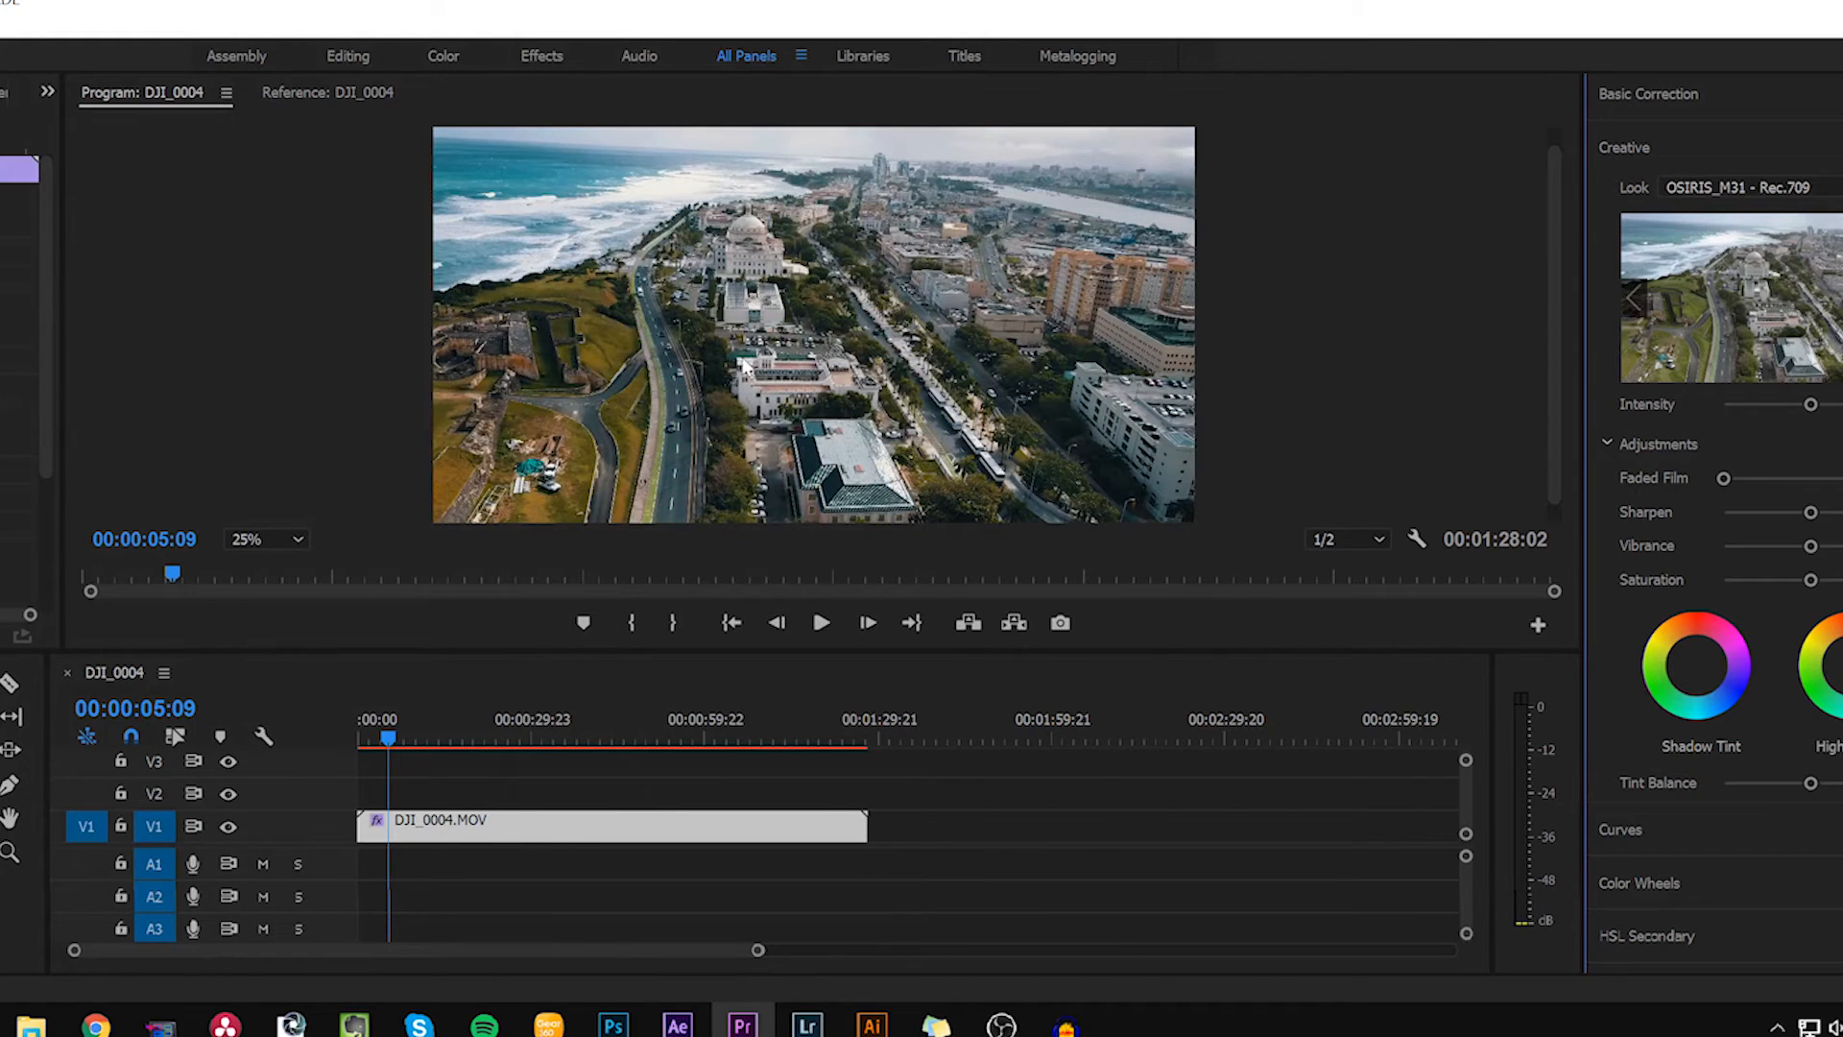
pyautogui.moveTo(670, 248)
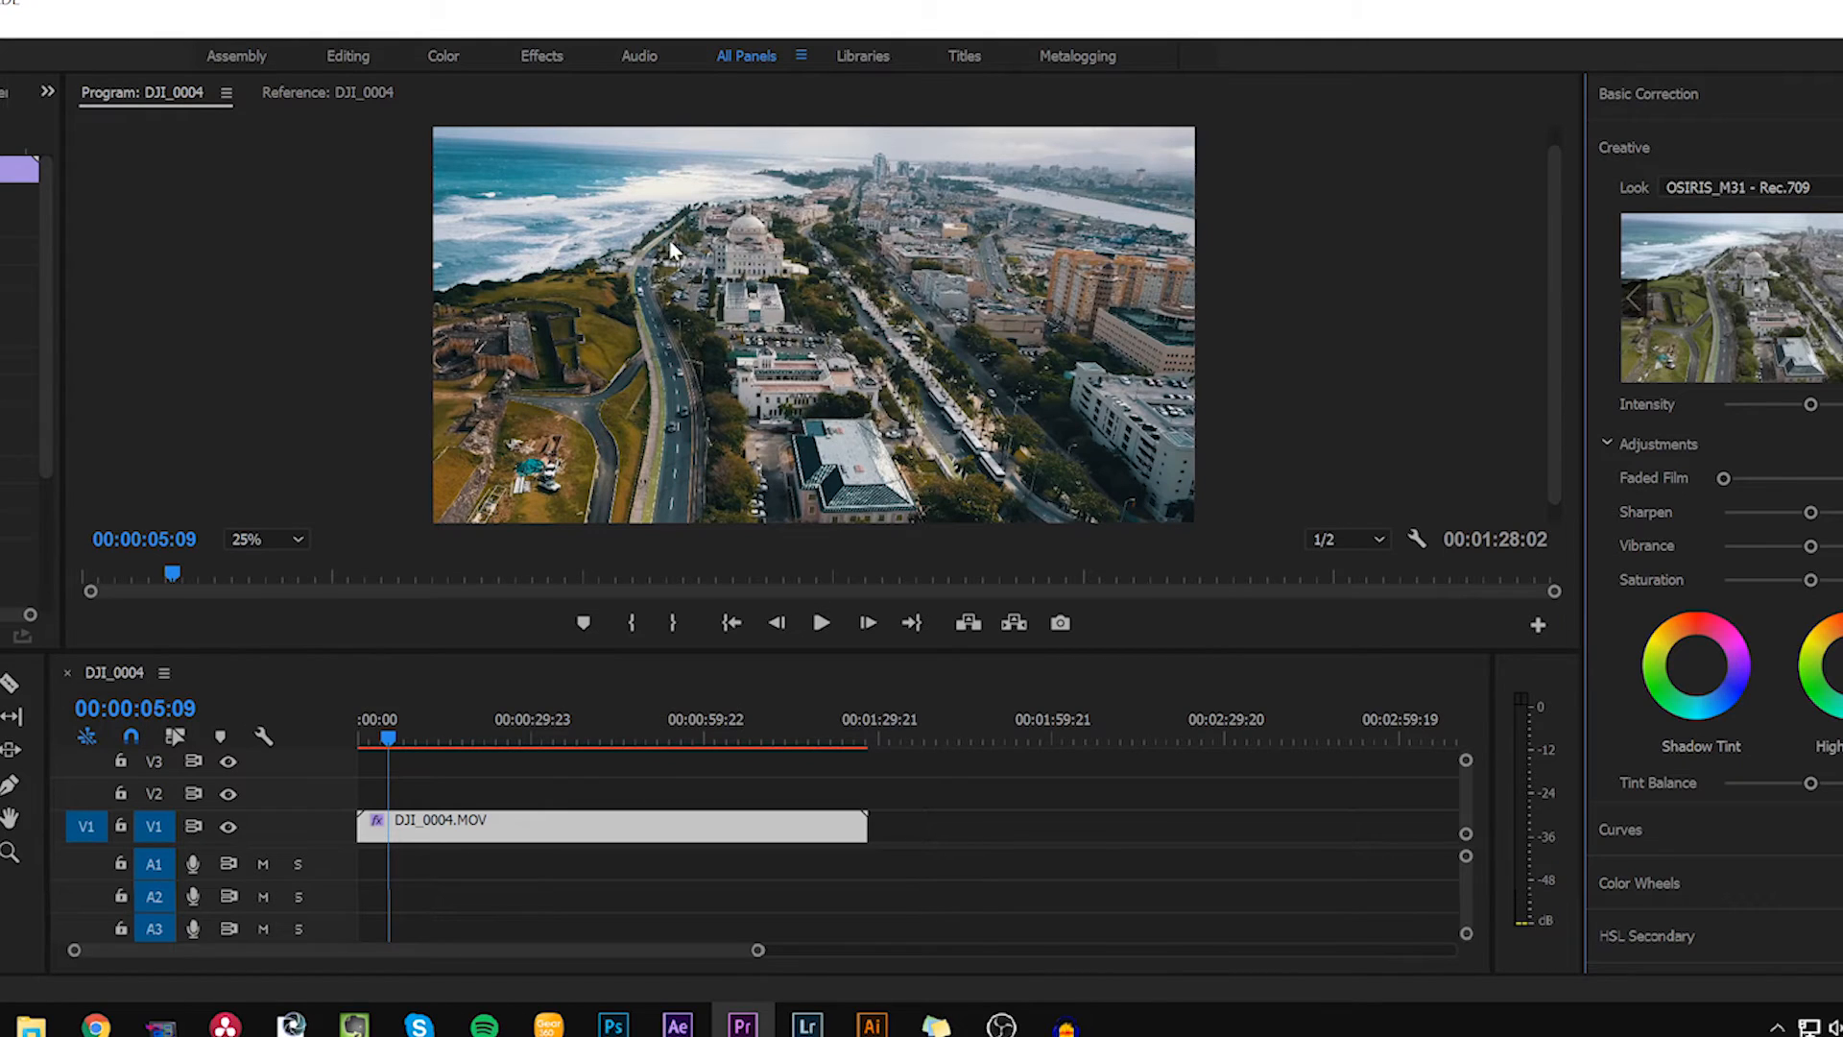
pyautogui.moveTo(674, 235)
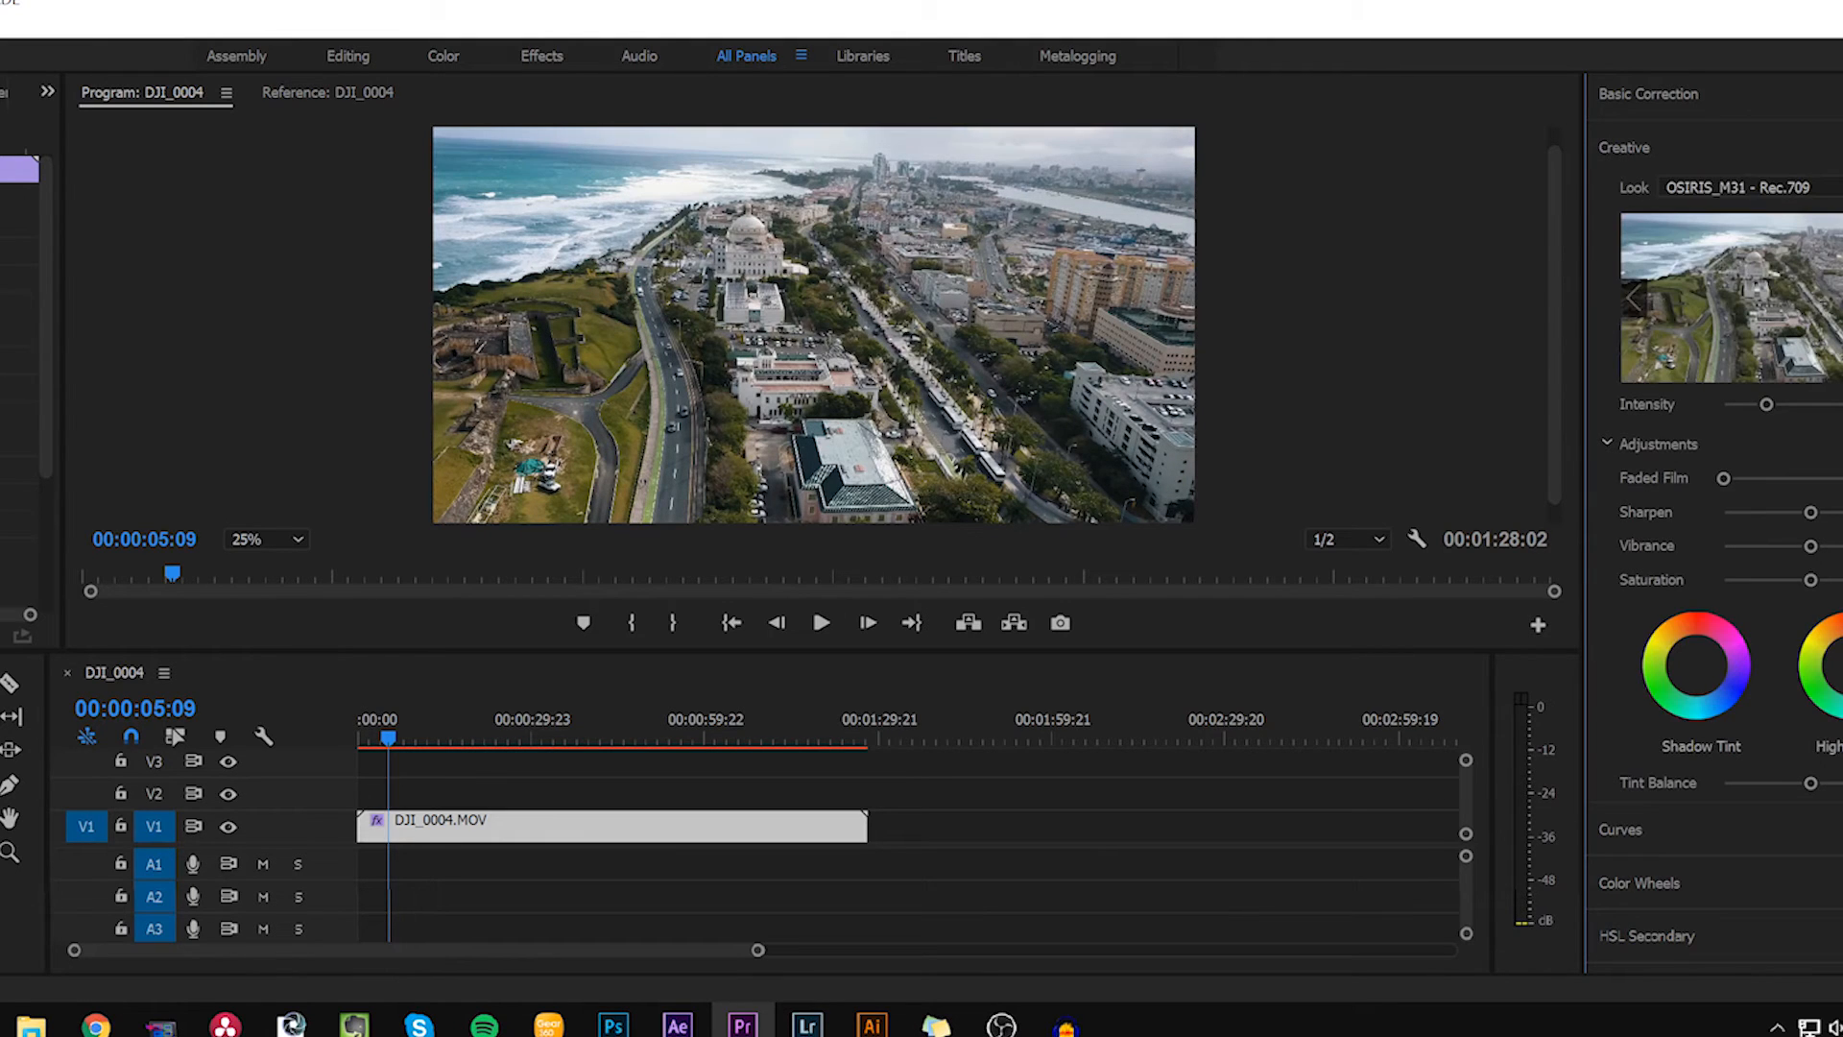
pyautogui.moveTo(1429, 584)
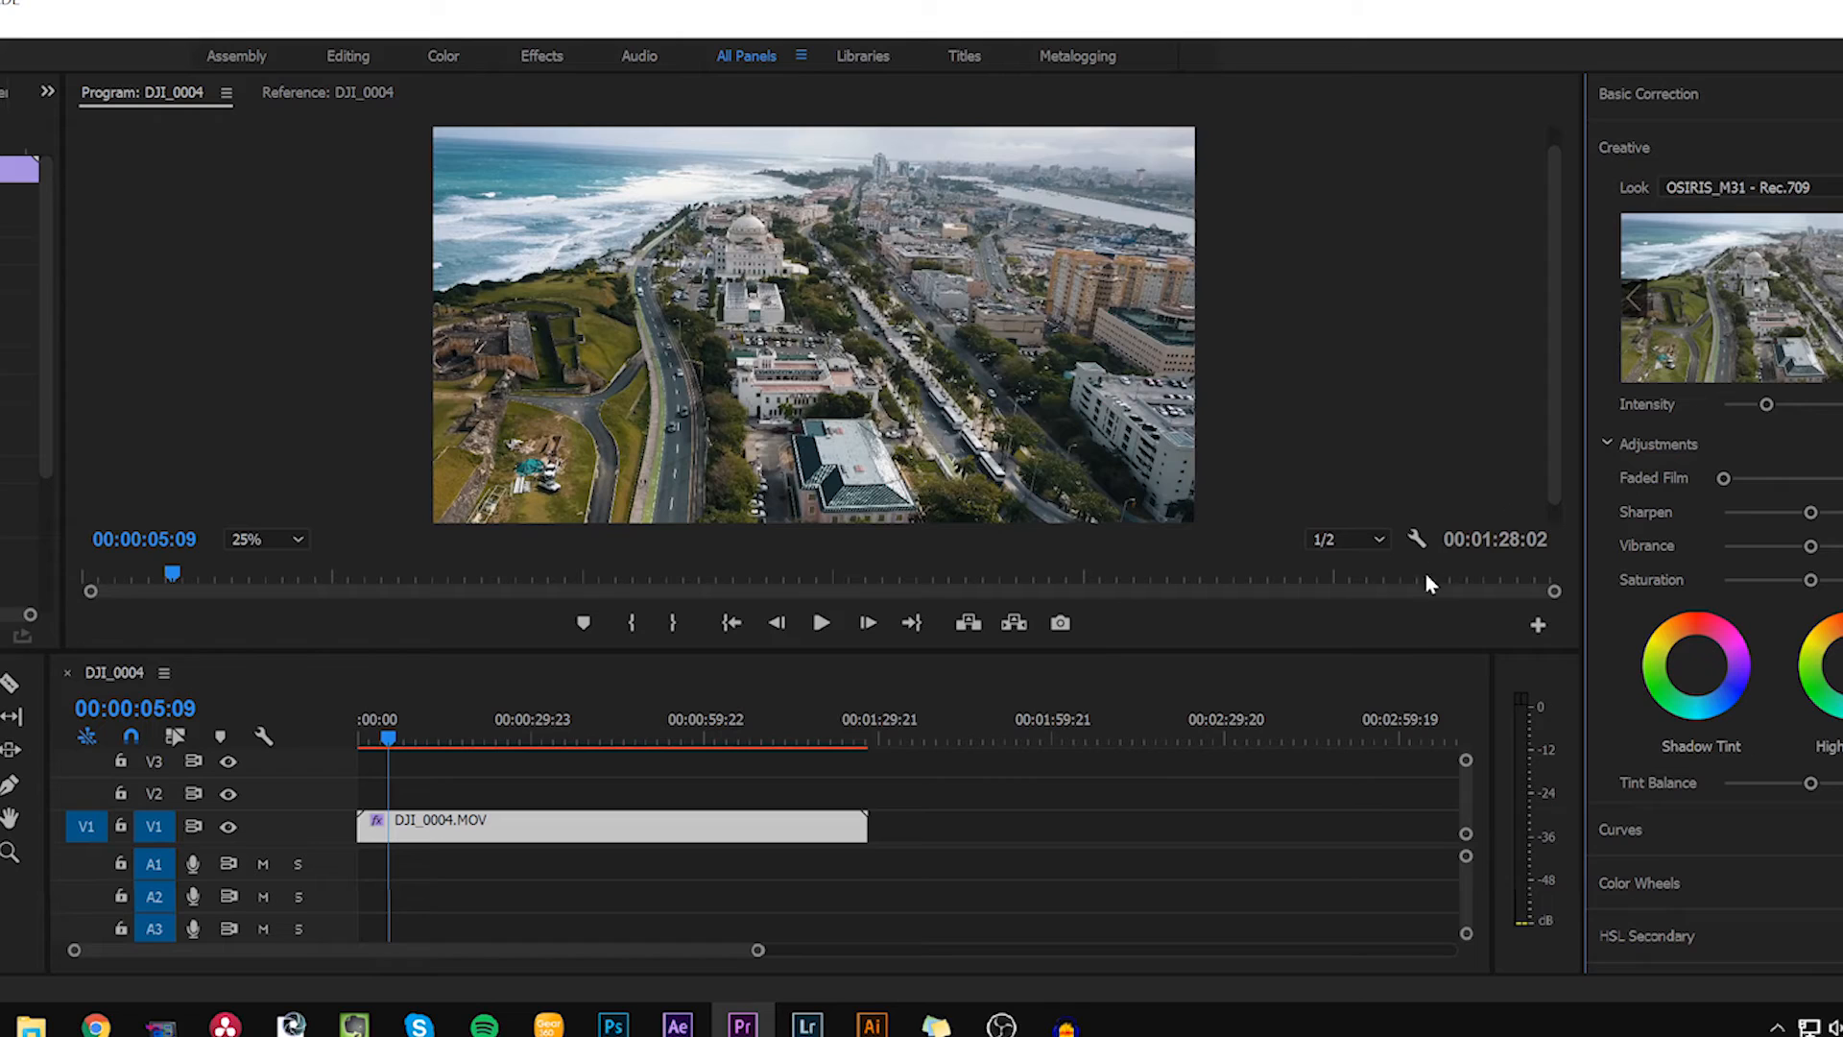
pyautogui.moveTo(1740, 507)
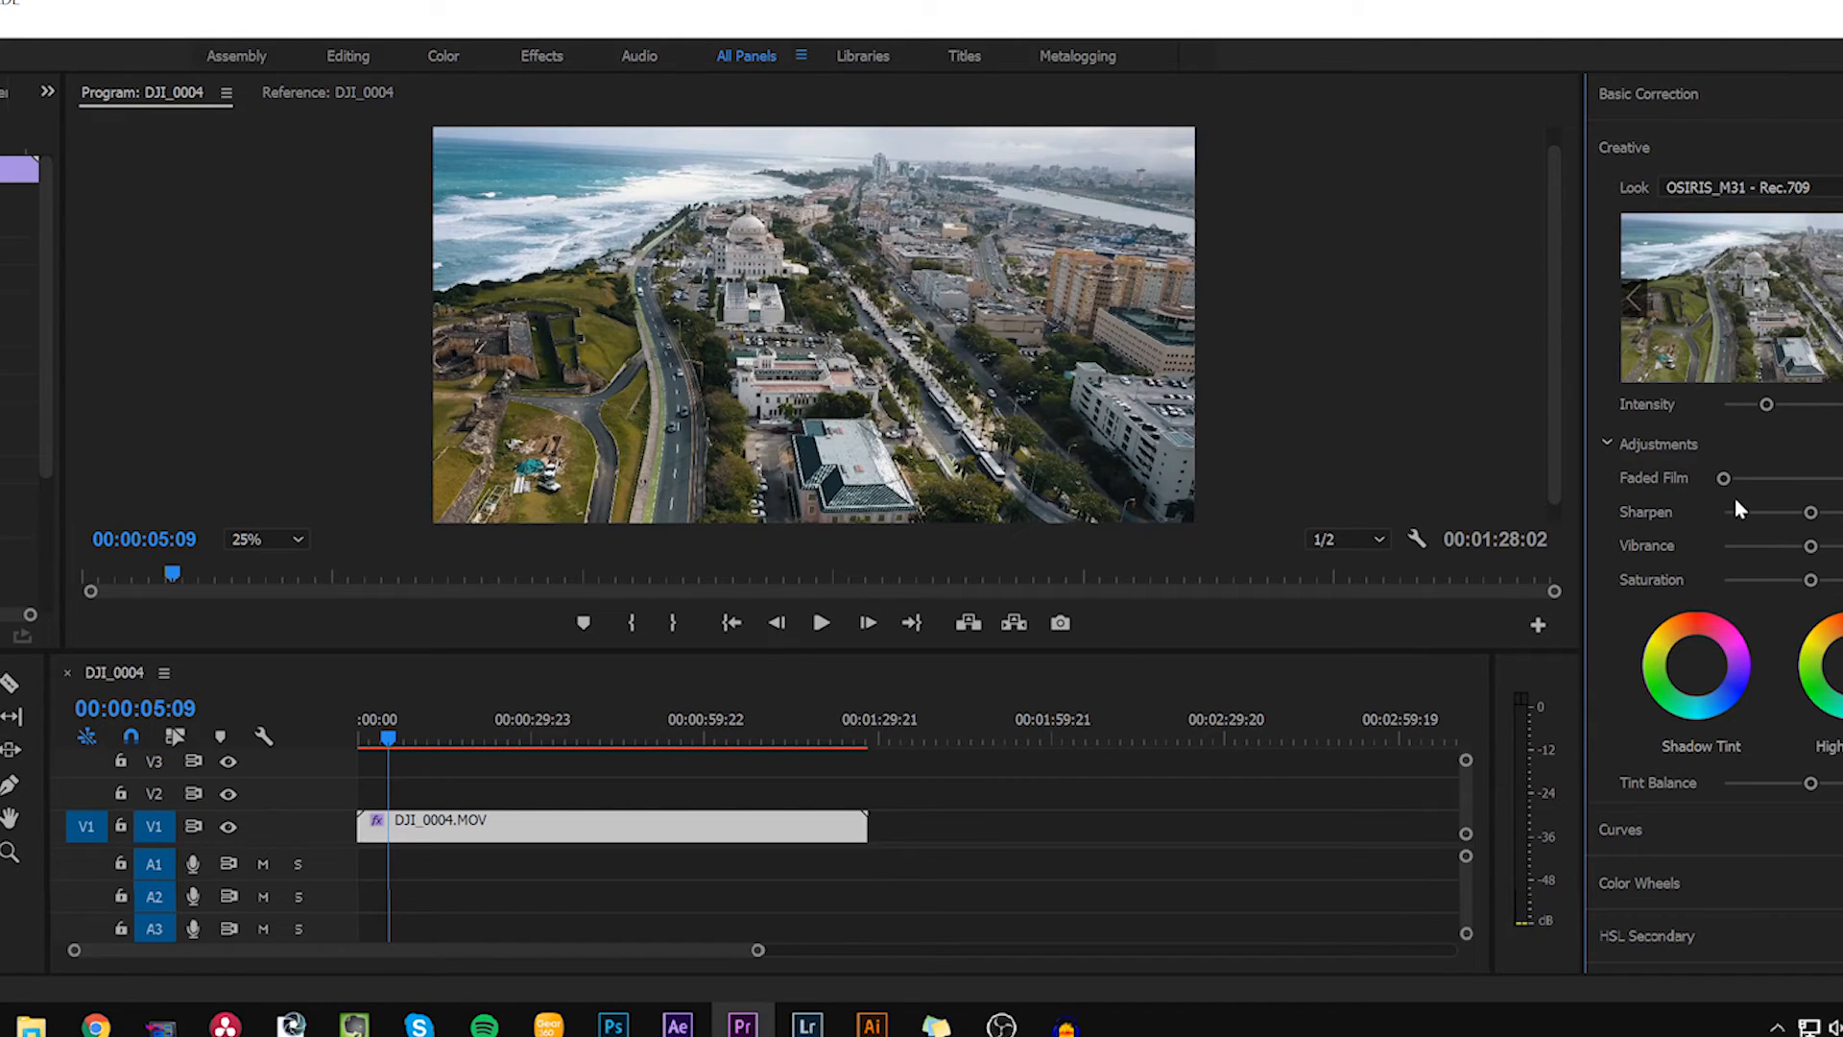
pyautogui.moveTo(1739, 507)
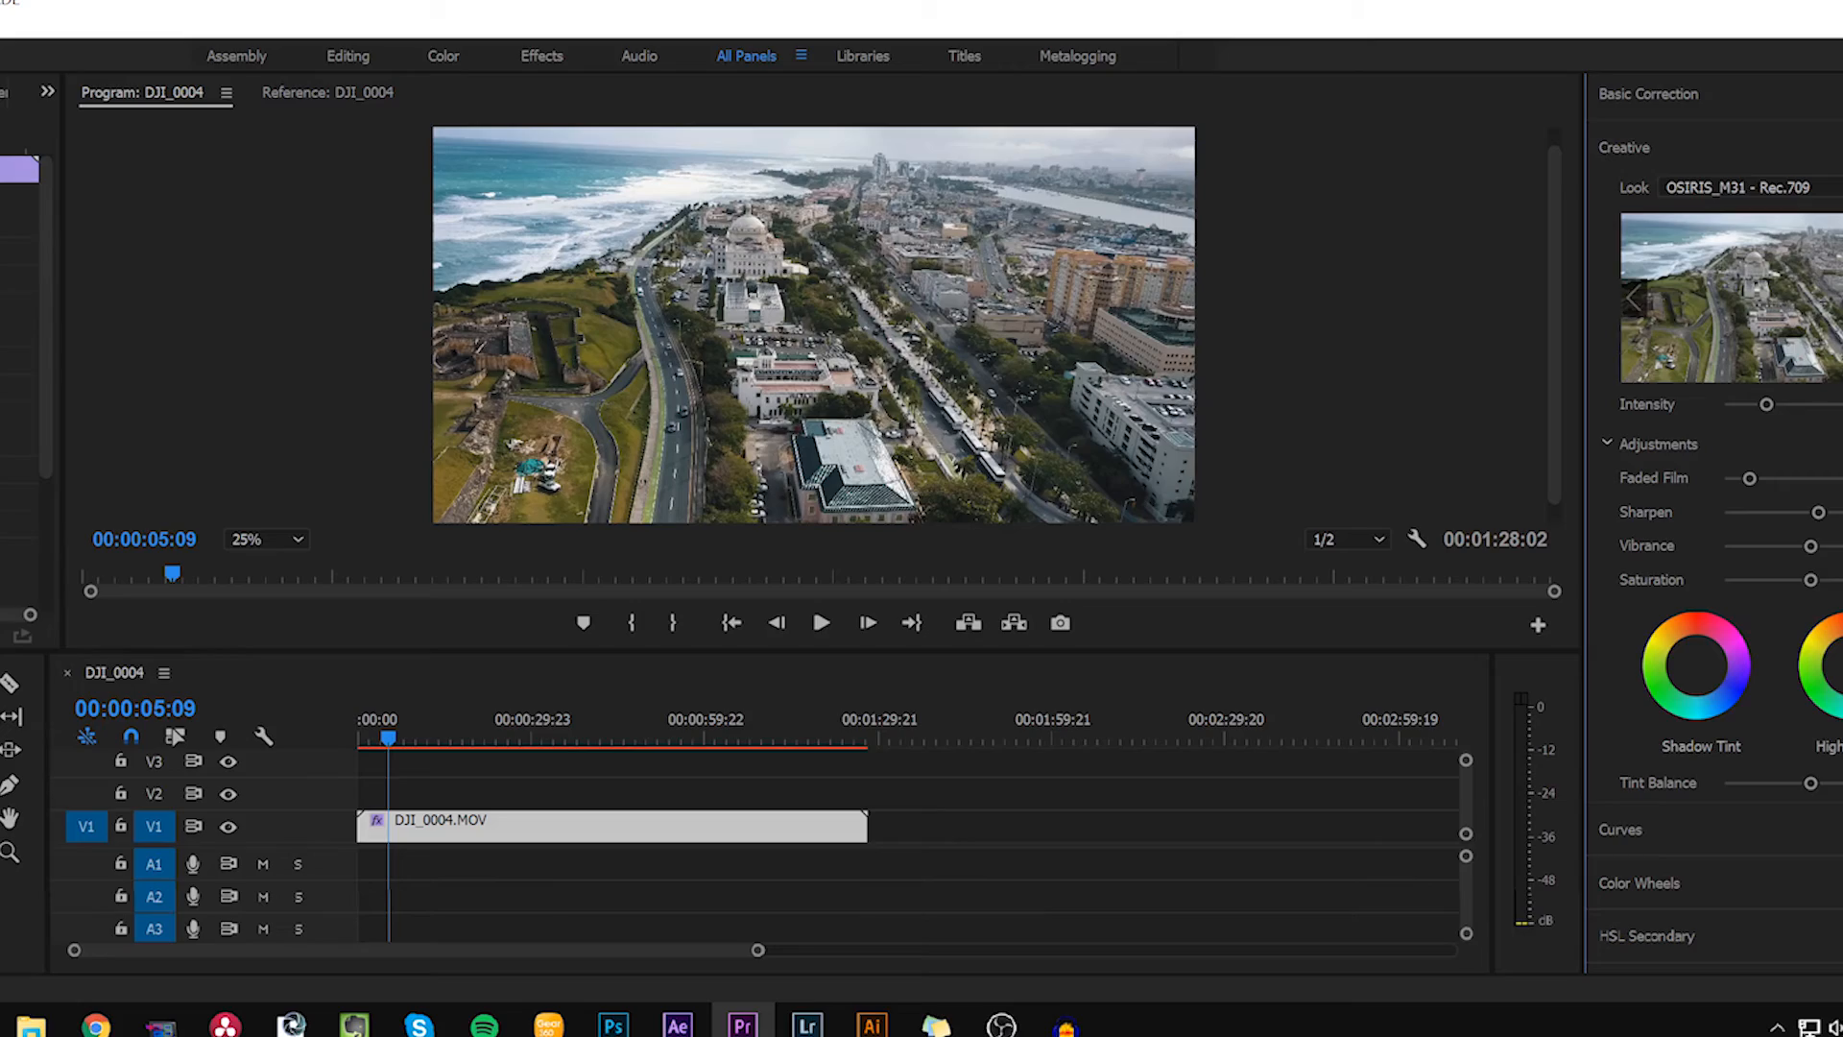
pyautogui.moveTo(1140, 359)
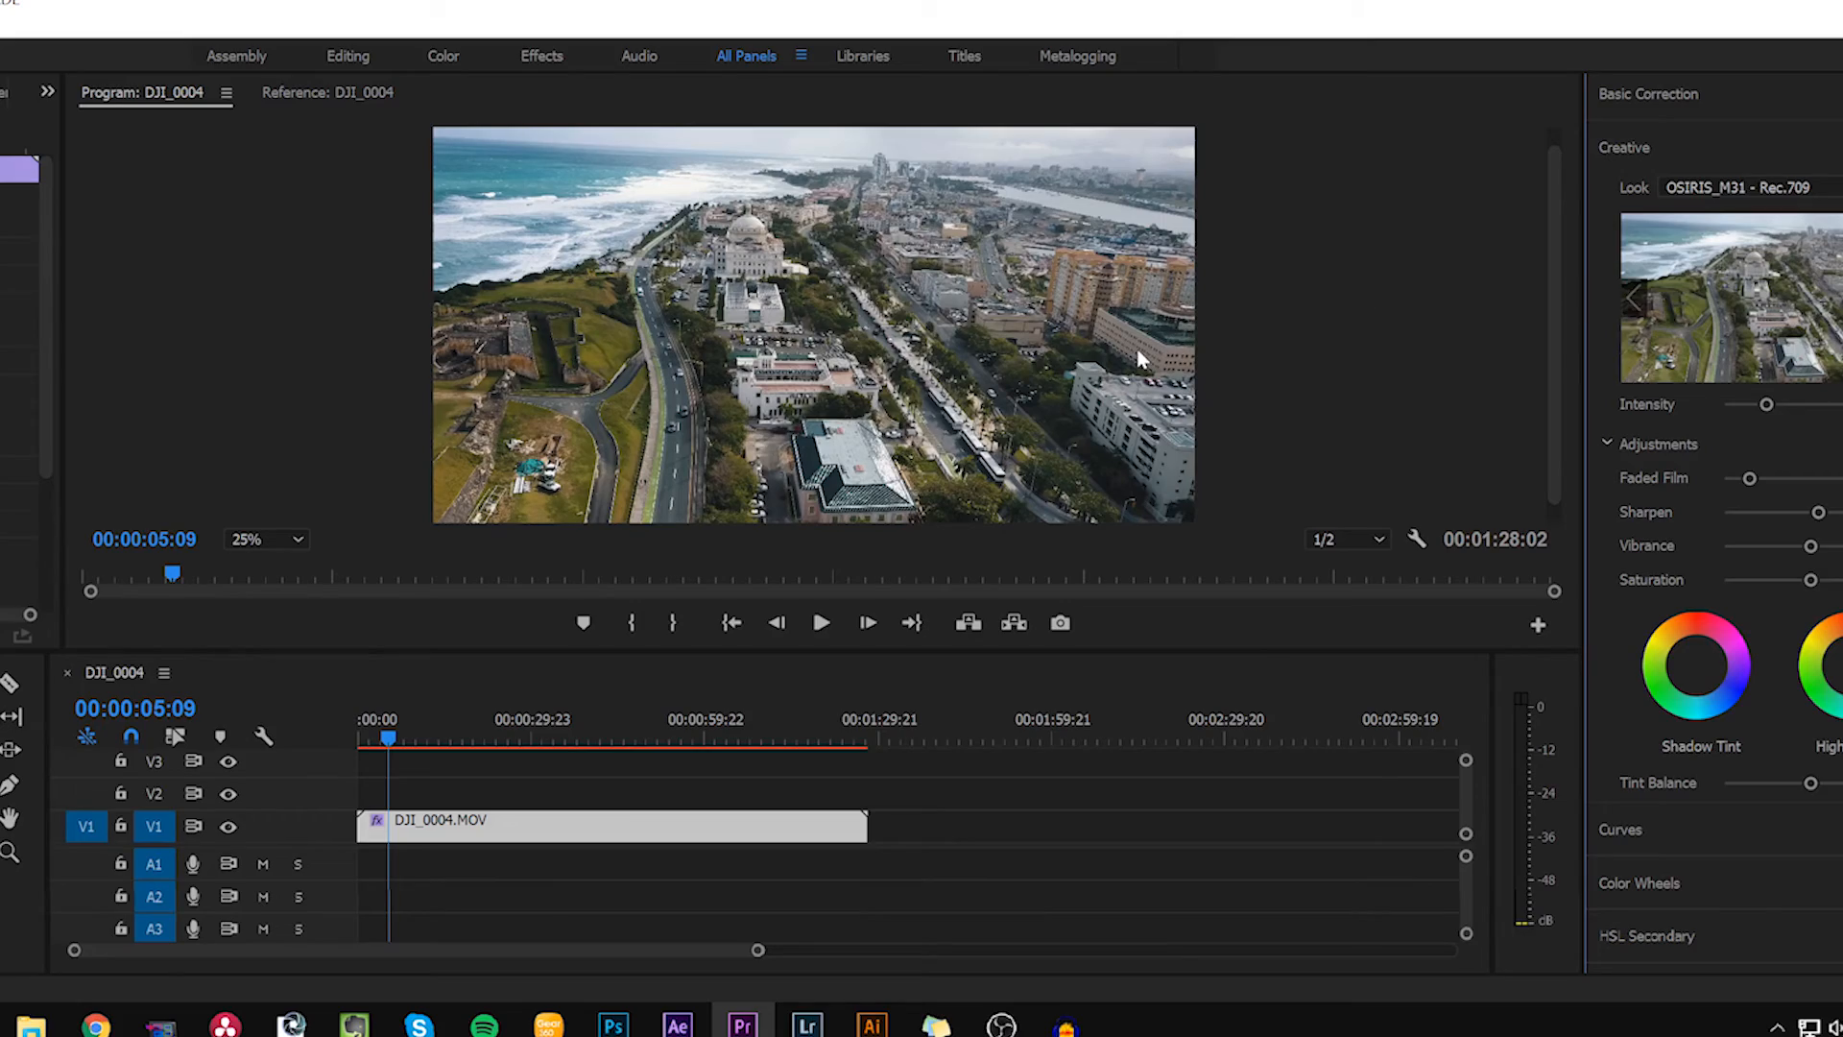